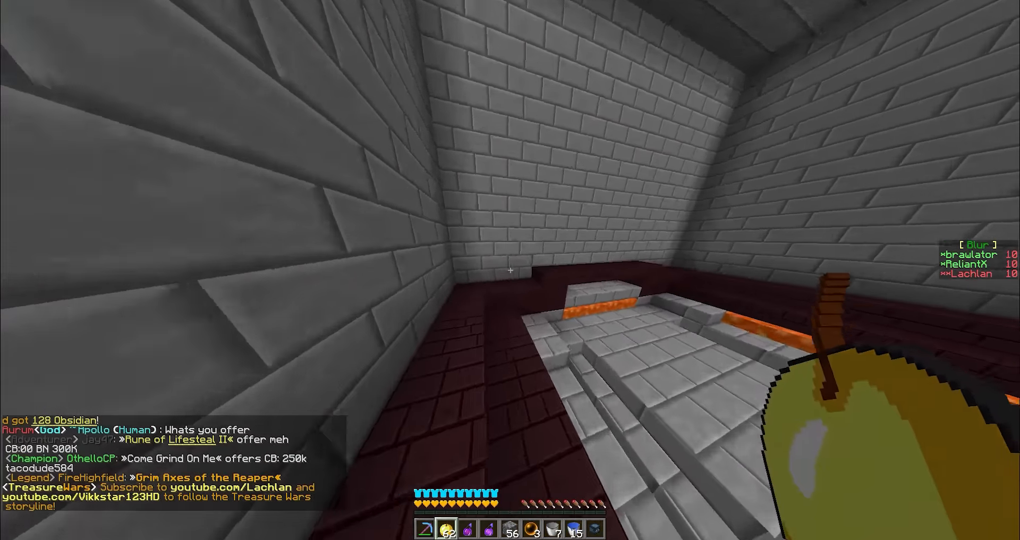
pyautogui.moveTo(510, 270)
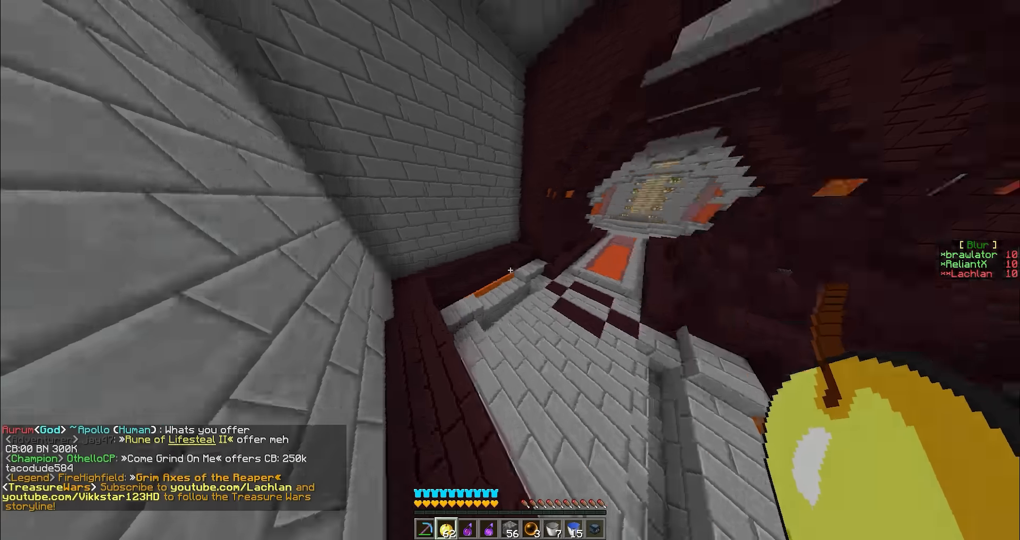
pyautogui.moveTo(510, 270)
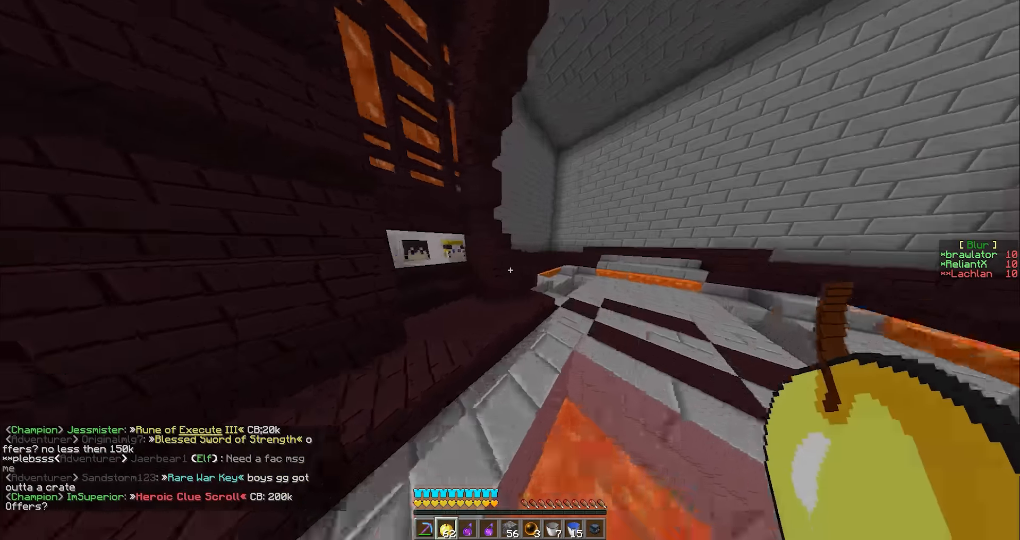
pyautogui.moveTo(510, 270)
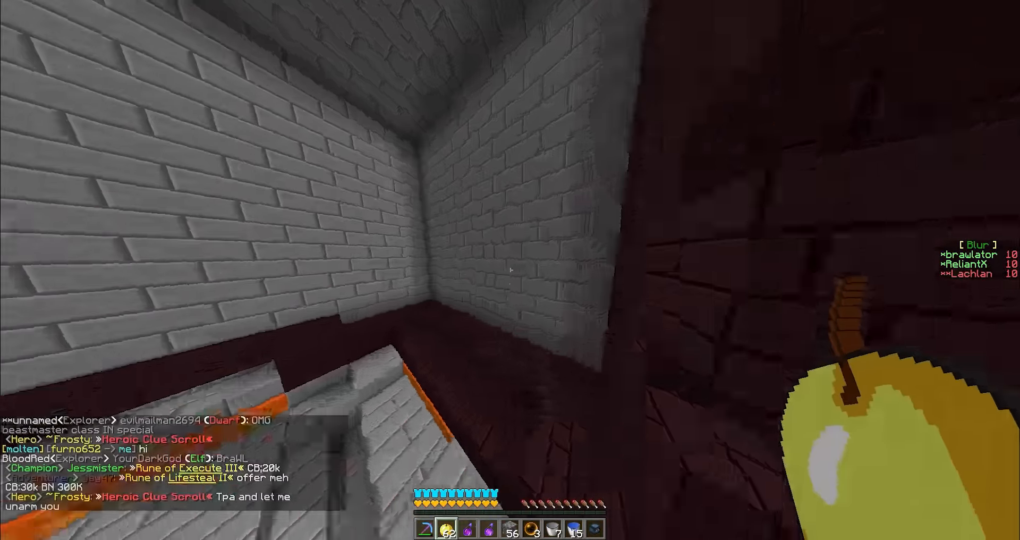
pyautogui.moveTo(510, 269)
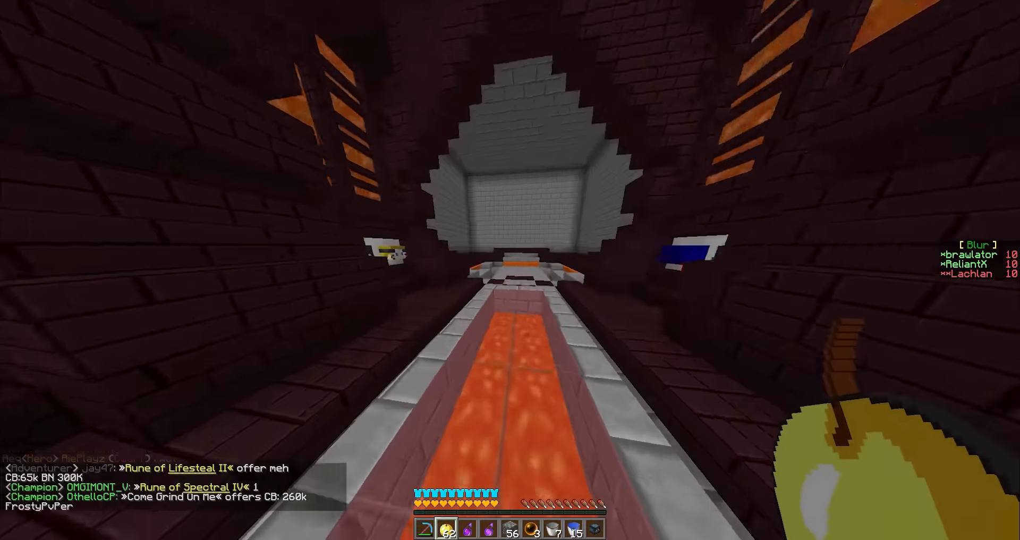
pyautogui.moveTo(510, 270)
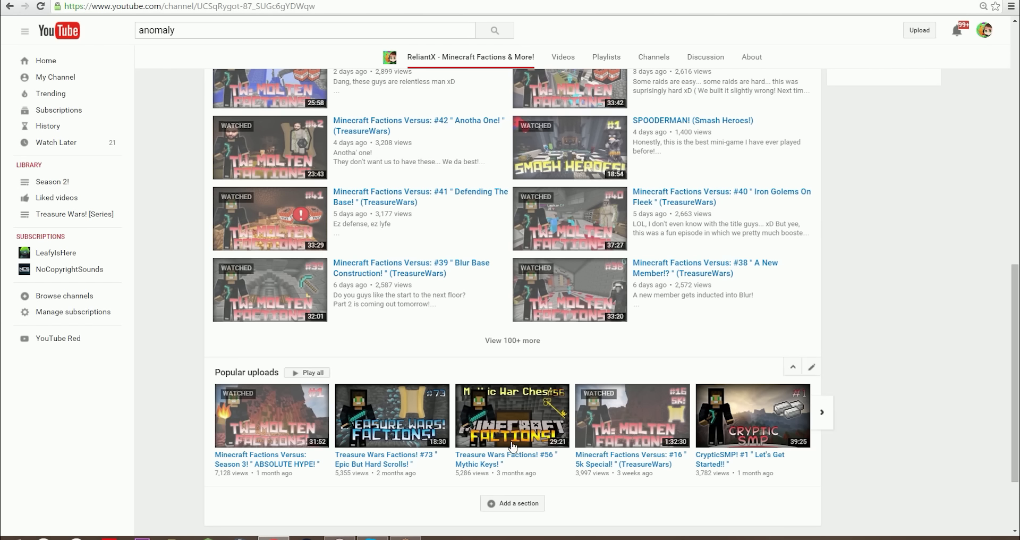
pyautogui.moveTo(221, 485)
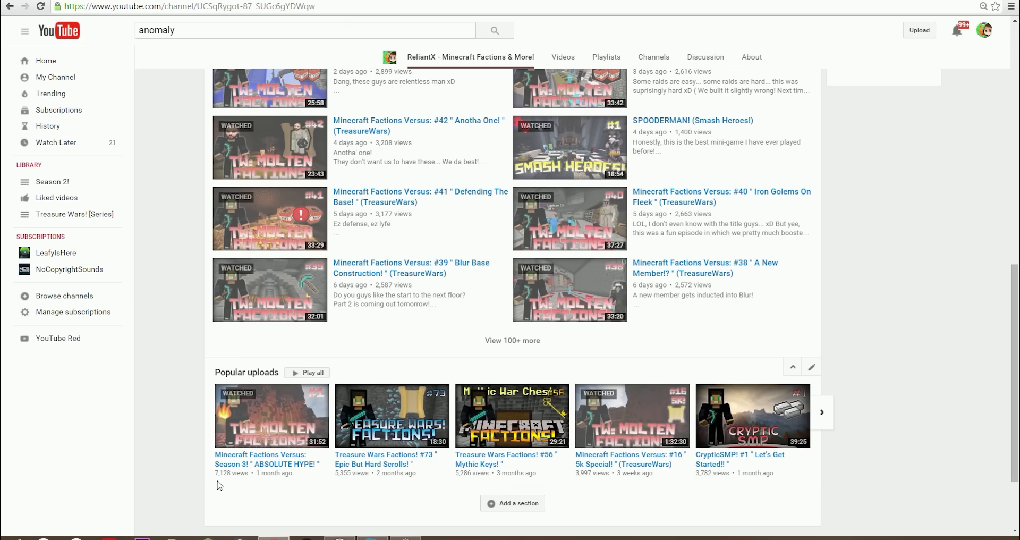
# - Scroll down the ReliantX Videos list and open 'Treasure Wars Giveaway!!'
pyautogui.scroll(3)
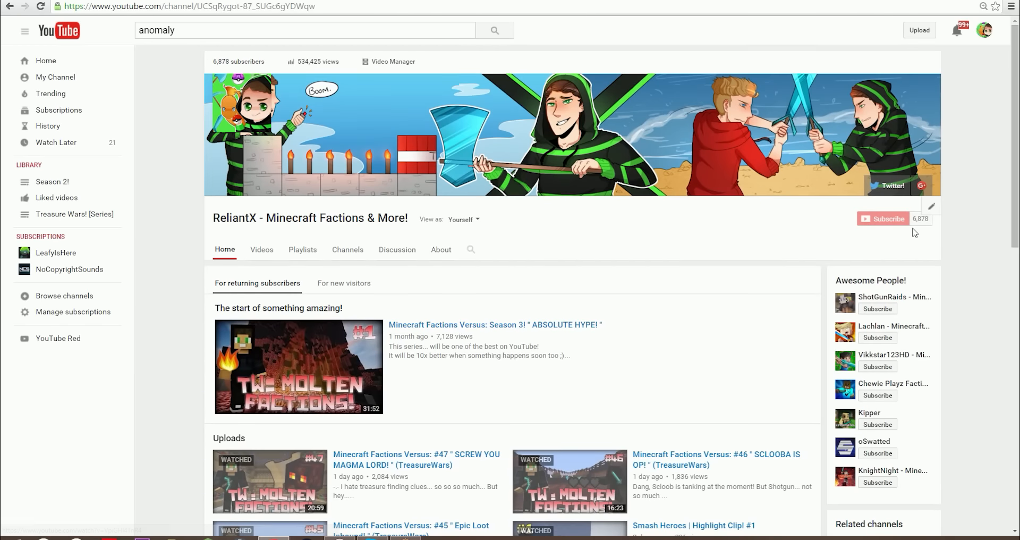
pyautogui.scroll(-3)
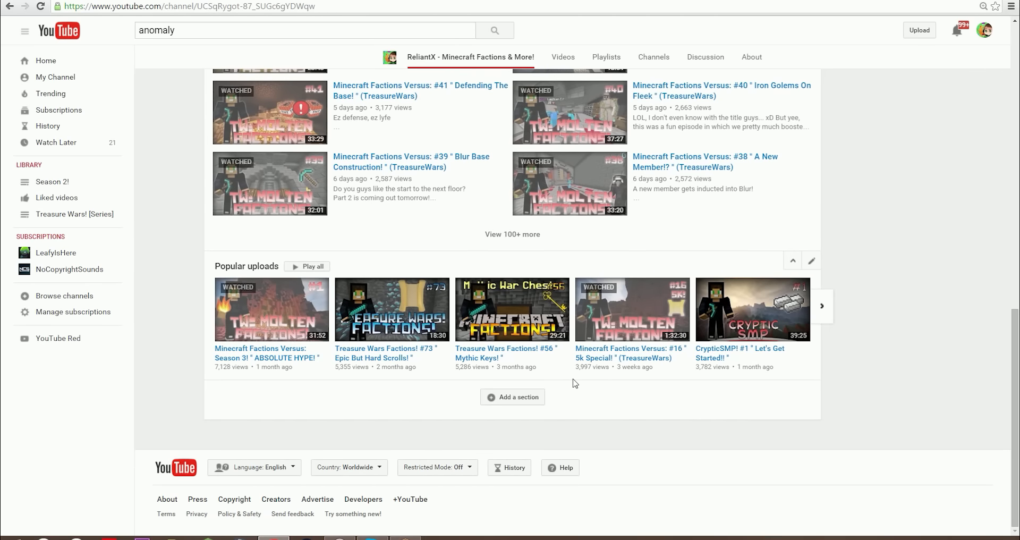
pyautogui.moveTo(589, 384)
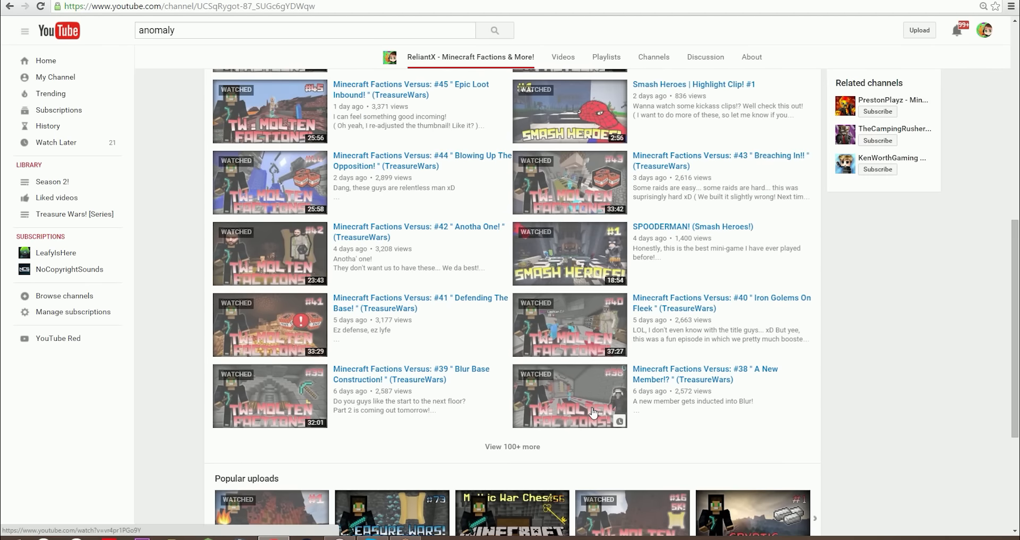
pyautogui.scroll(-3)
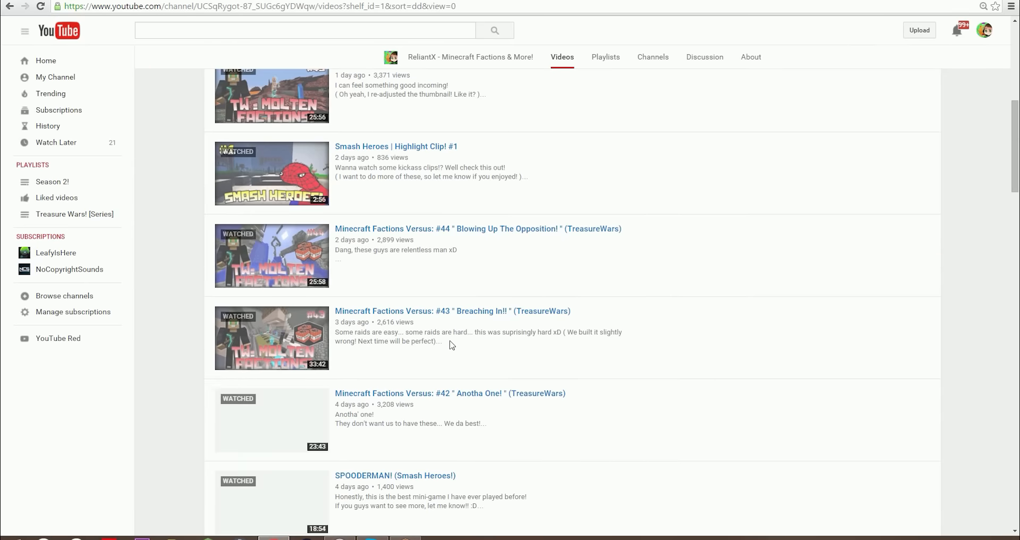
pyautogui.scroll(-3)
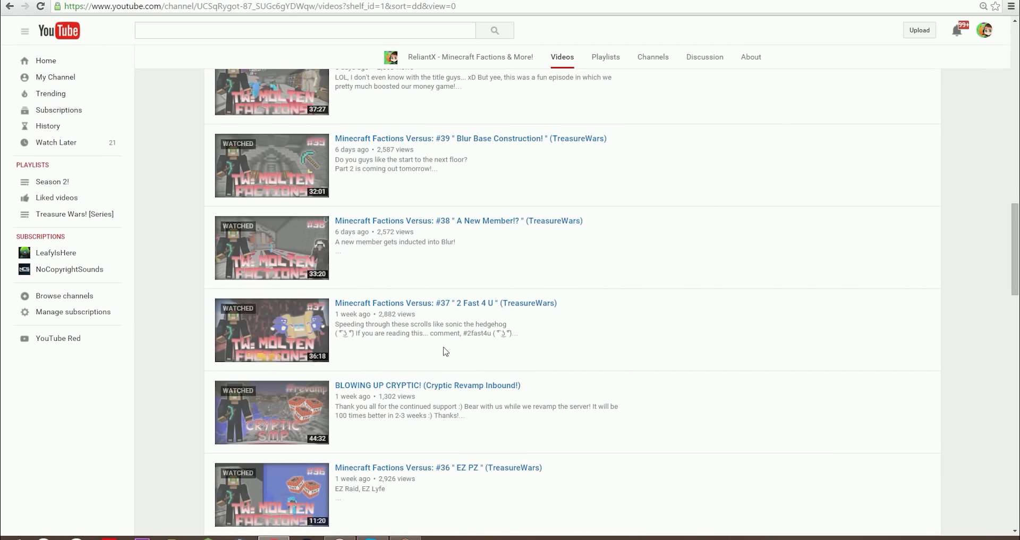
pyautogui.scroll(-3)
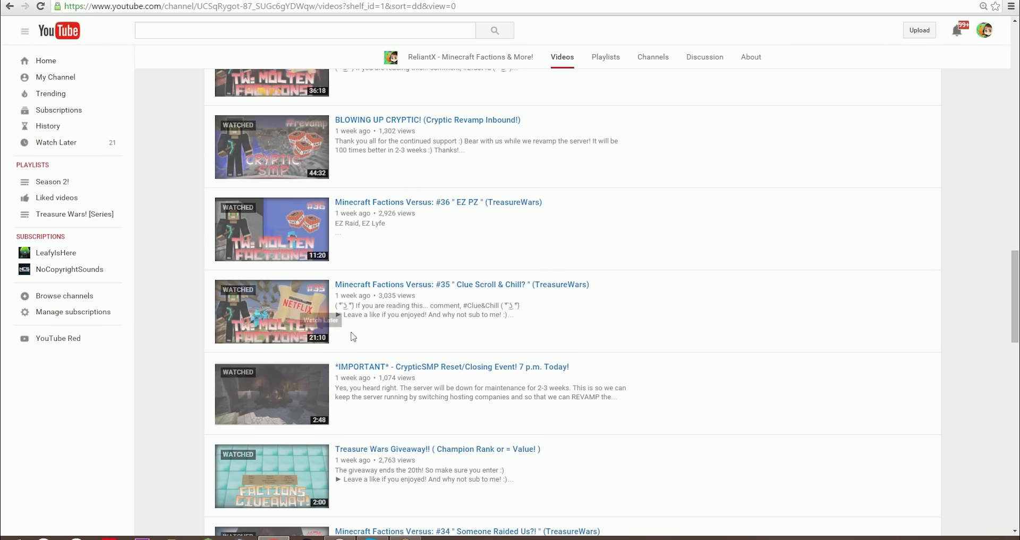
pyautogui.moveTo(599, 340)
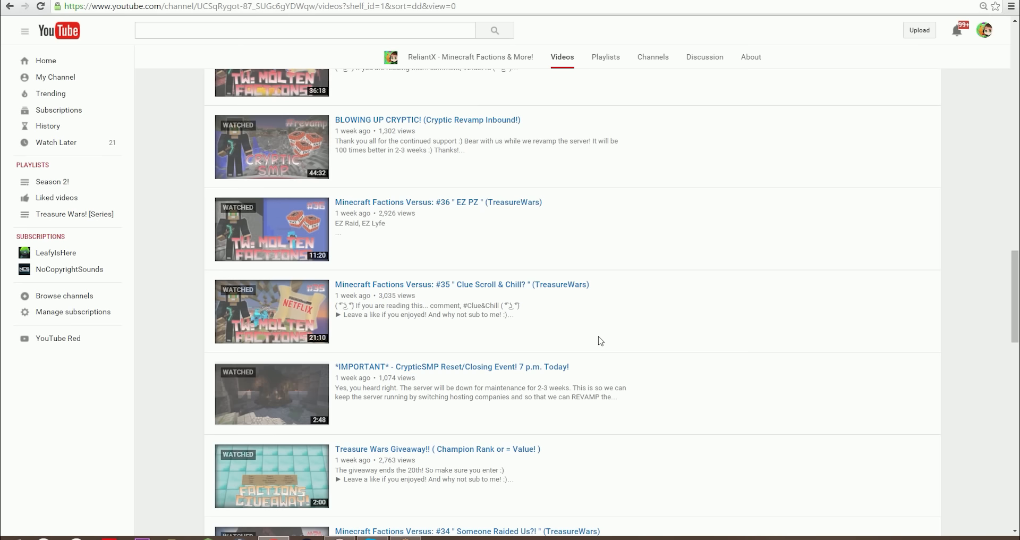
pyautogui.scroll(-3)
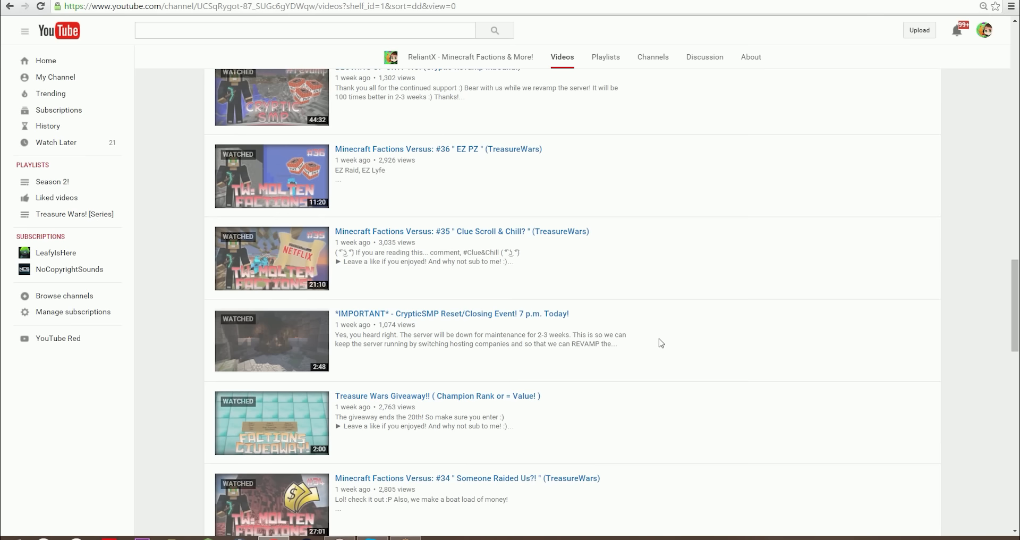
pyautogui.click(298, 426)
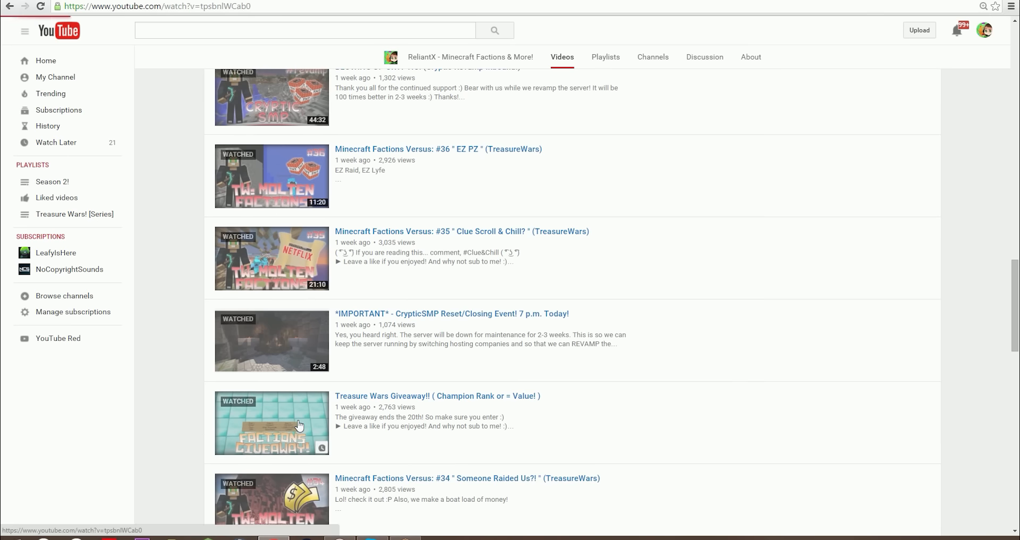
# - Let the giveaway video page load and scroll below the player to the description and comments
pyautogui.click(271, 423)
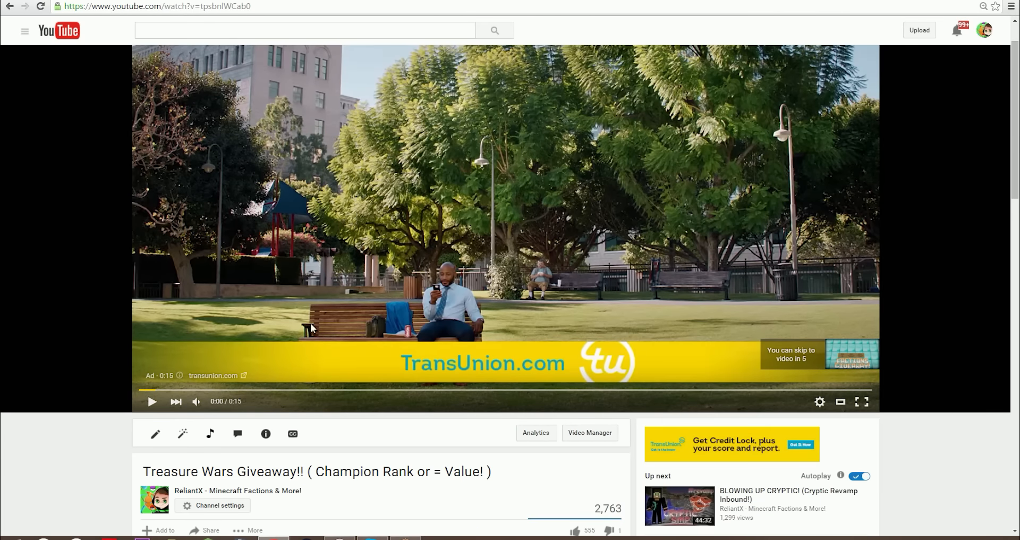
pyautogui.moveTo(137, 261)
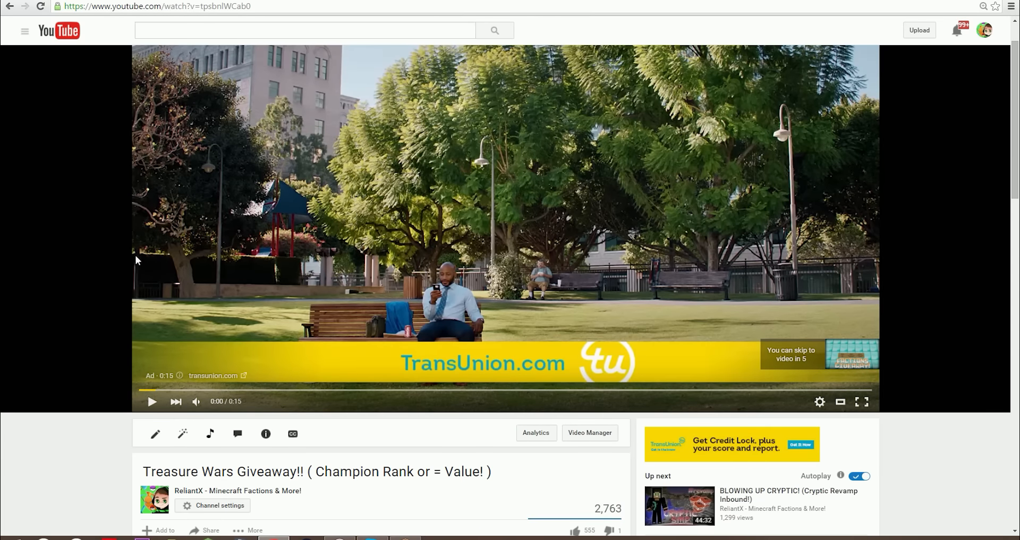
pyautogui.scroll(-3)
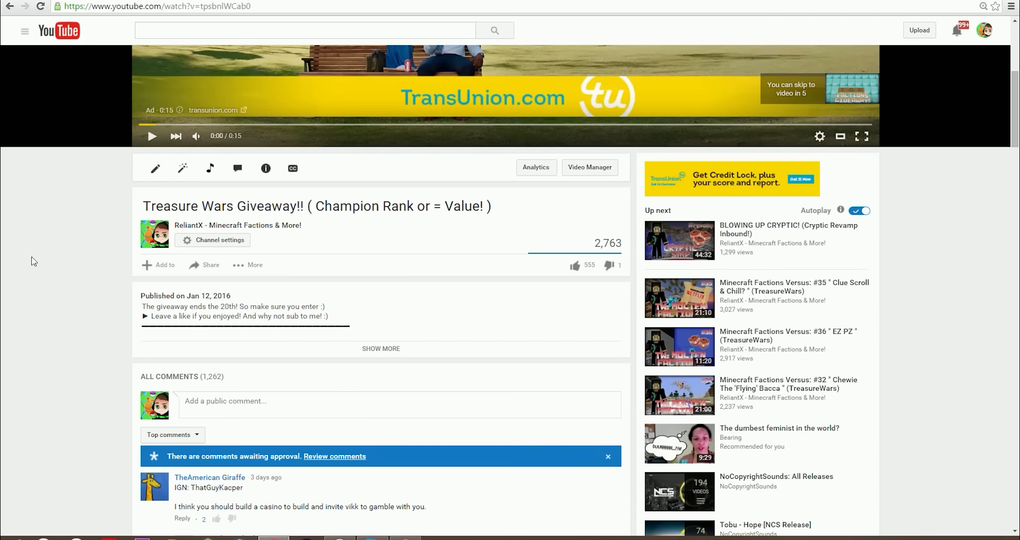
pyautogui.moveTo(162, 253)
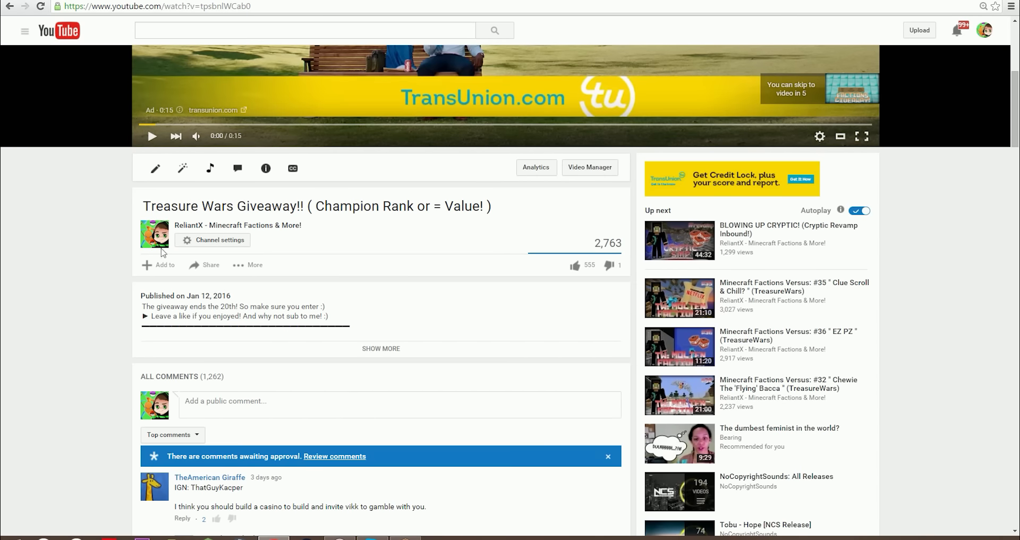
pyautogui.moveTo(542, 293)
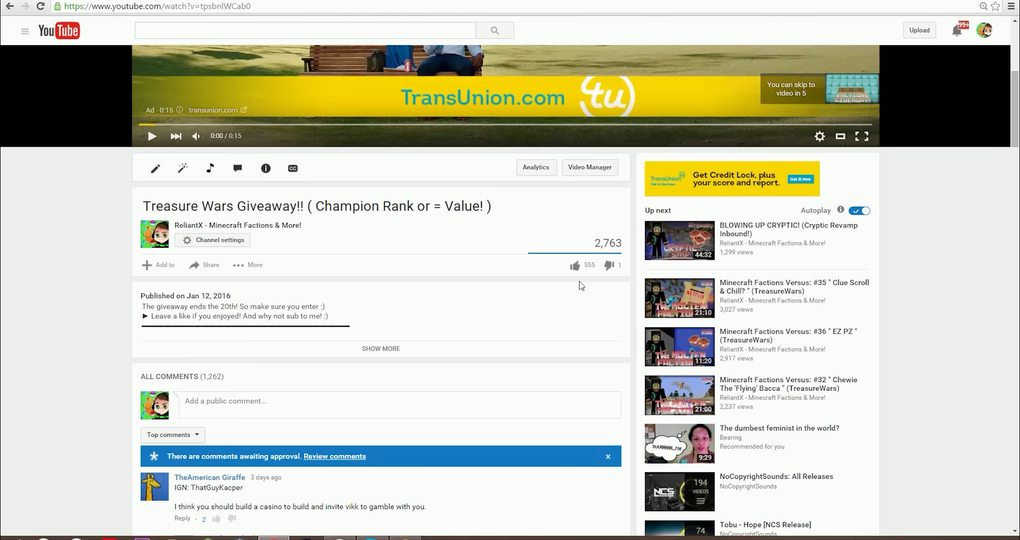
pyautogui.moveTo(526, 287)
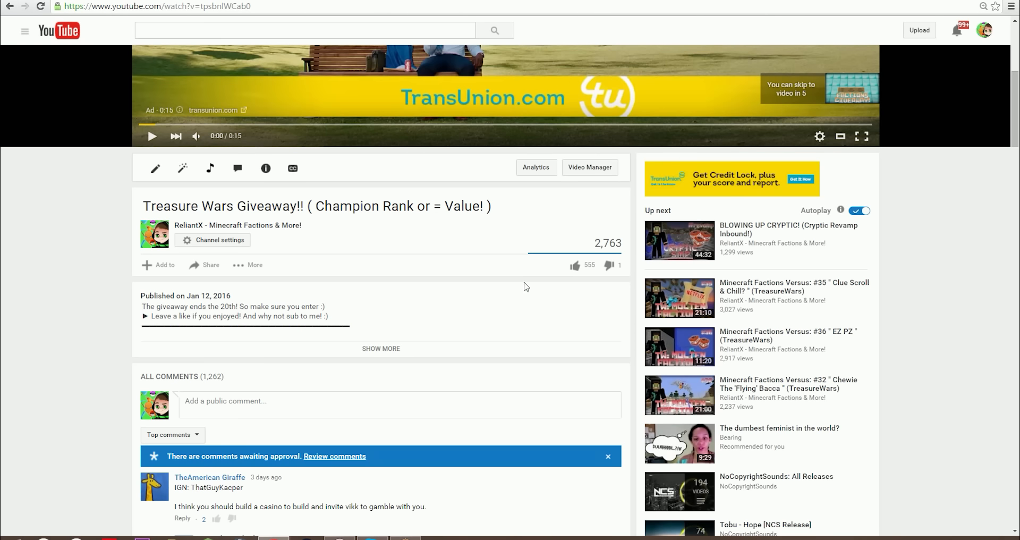
# - Scroll into the giveaway video's comments, counting the first entries
pyautogui.scroll(-3)
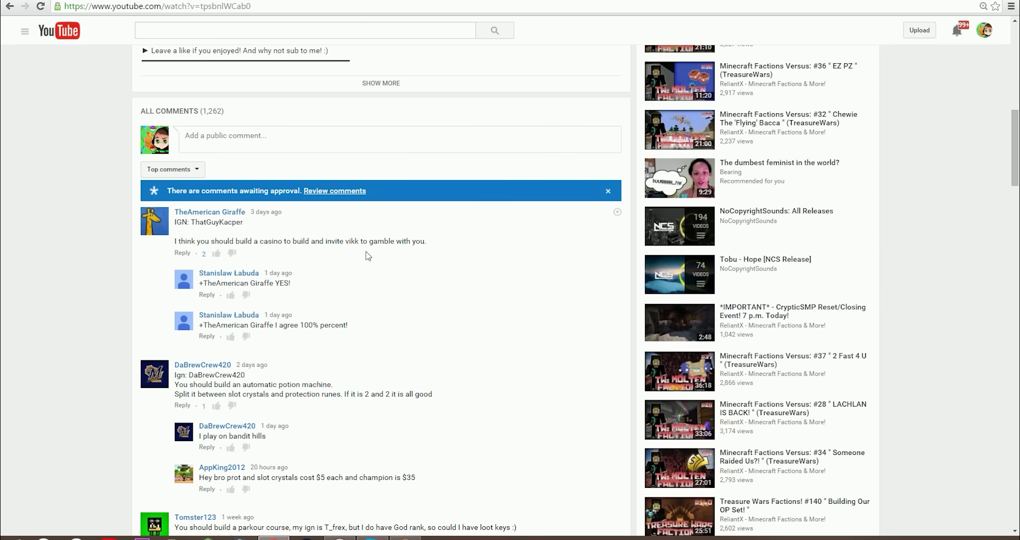
pyautogui.moveTo(311, 264)
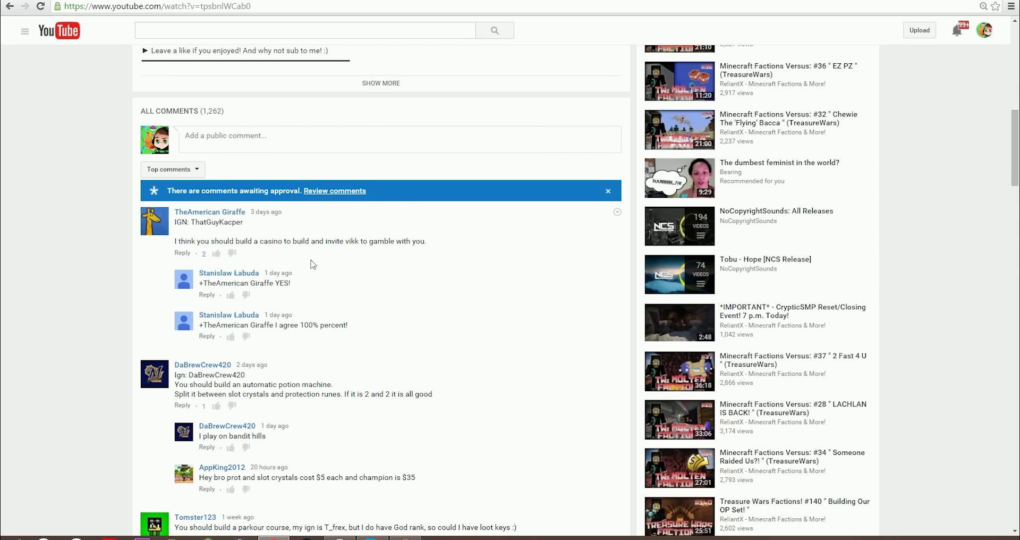
pyautogui.scroll(-3)
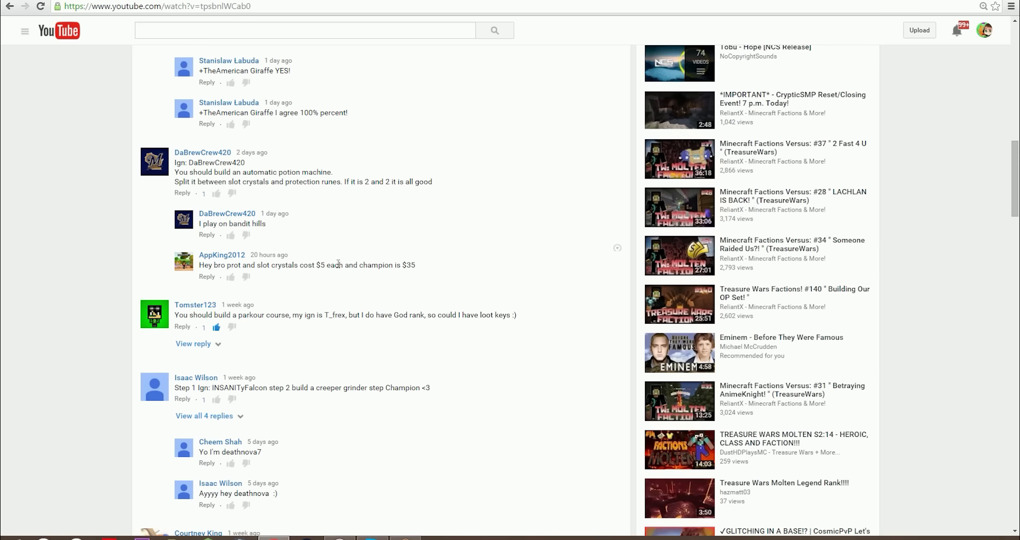
pyautogui.moveTo(271, 195)
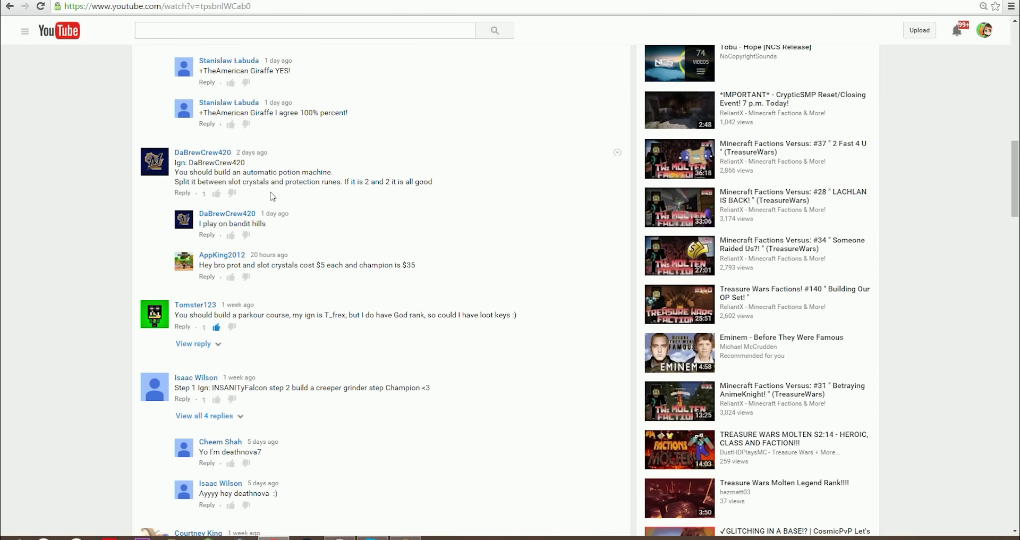
pyautogui.scroll(-3)
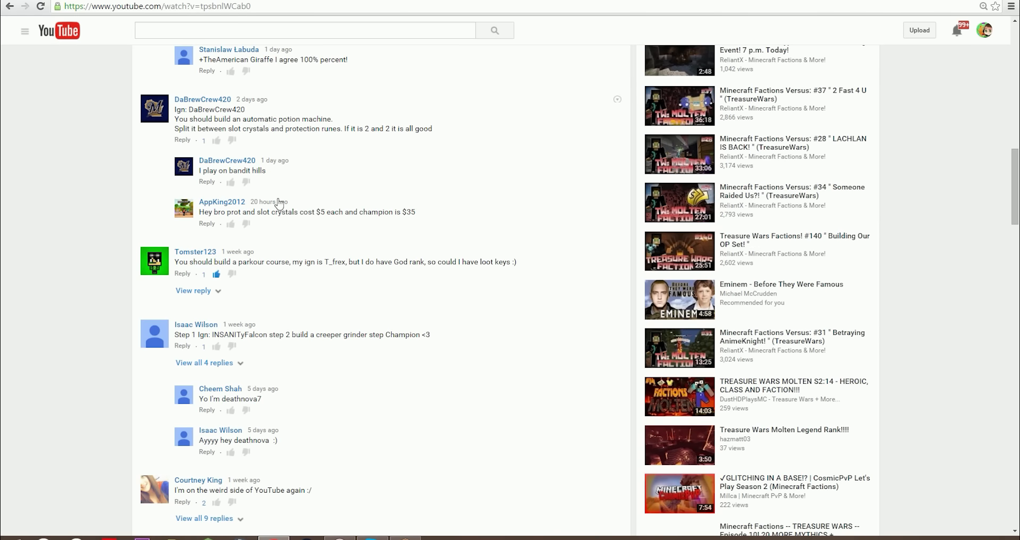
pyautogui.click(217, 273)
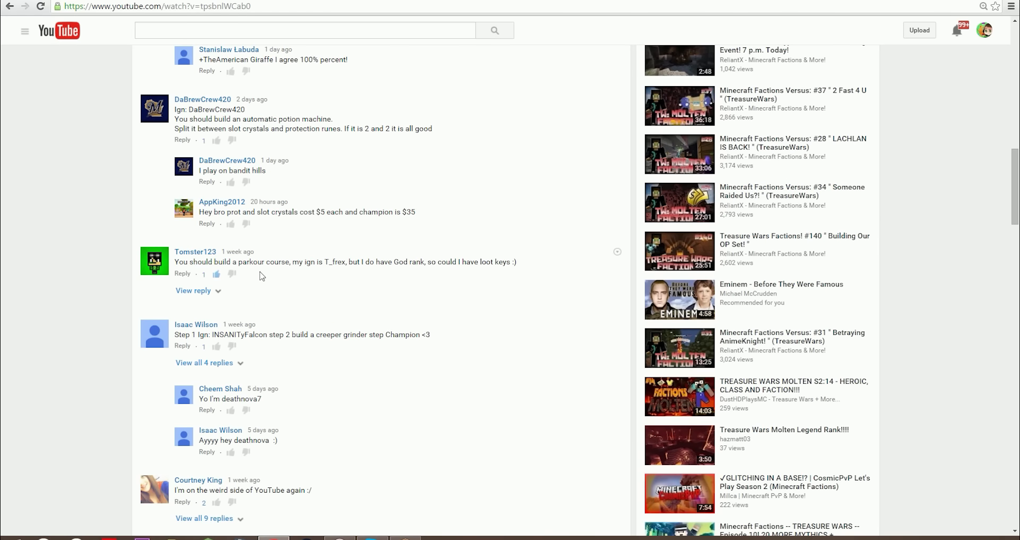
pyautogui.scroll(-3)
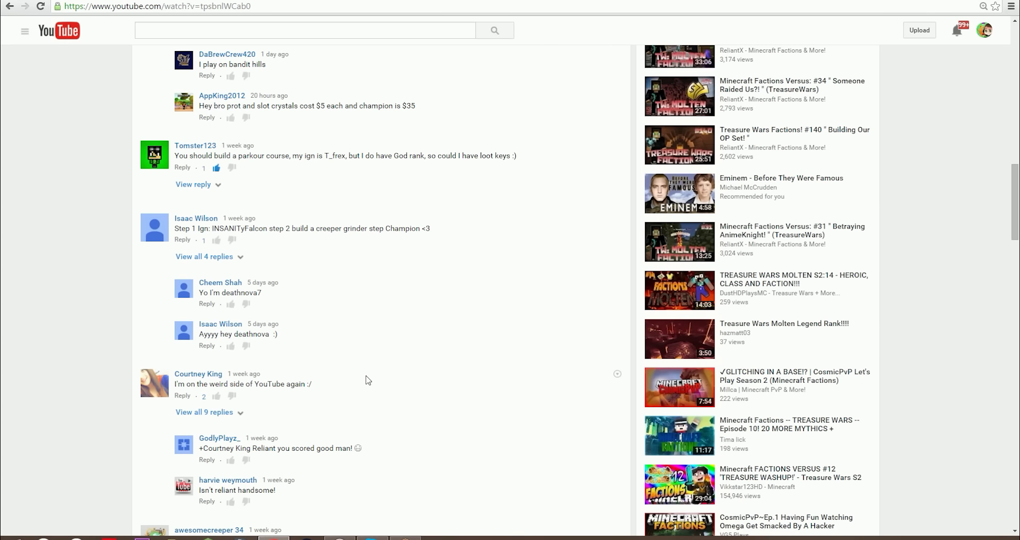
pyautogui.scroll(-3)
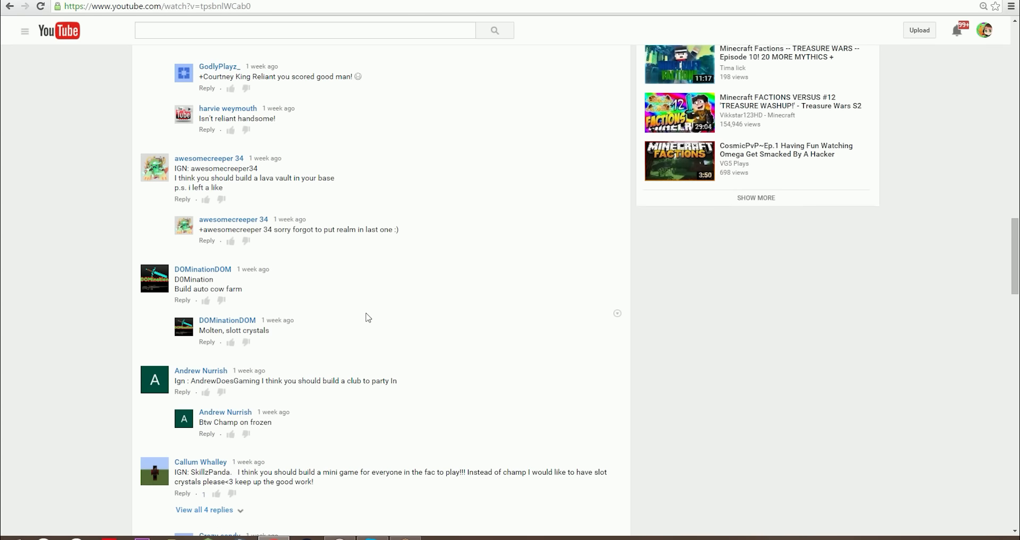
pyautogui.scroll(-3)
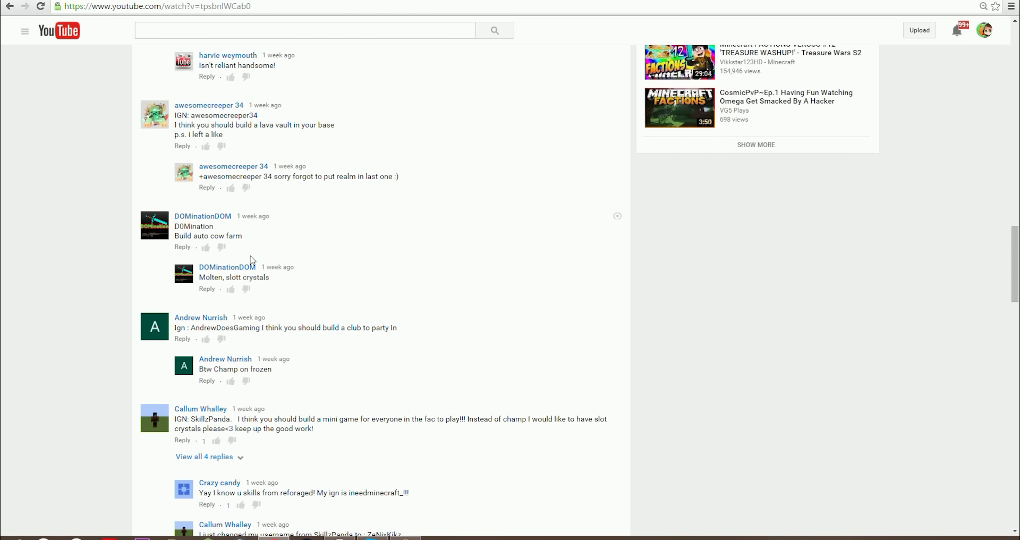
pyautogui.scroll(-3)
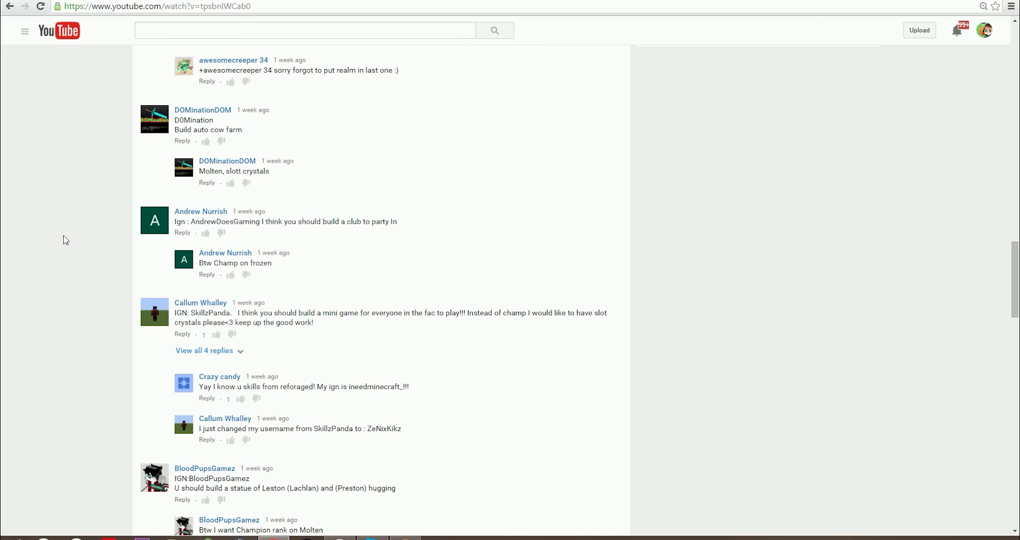
pyautogui.scroll(-3)
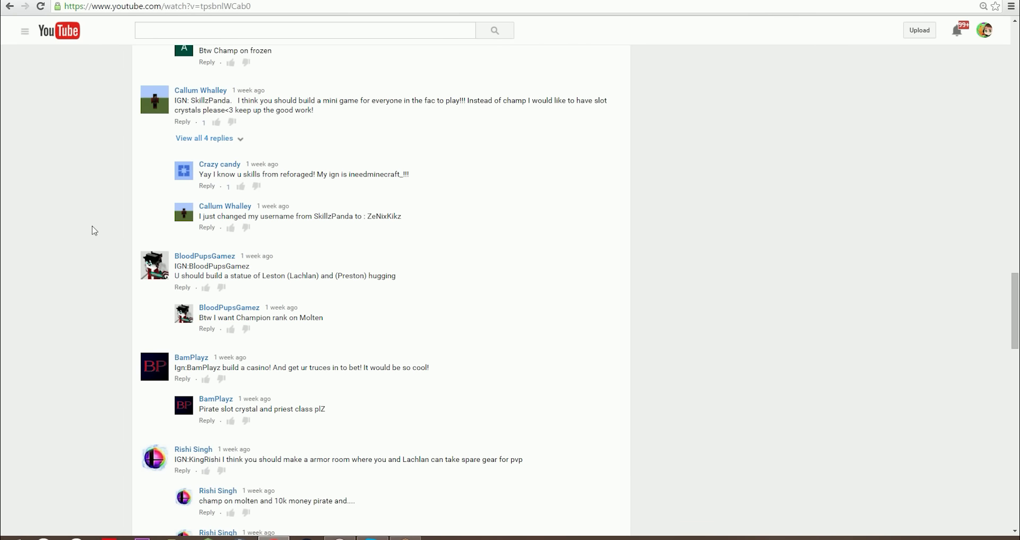
pyautogui.scroll(-3)
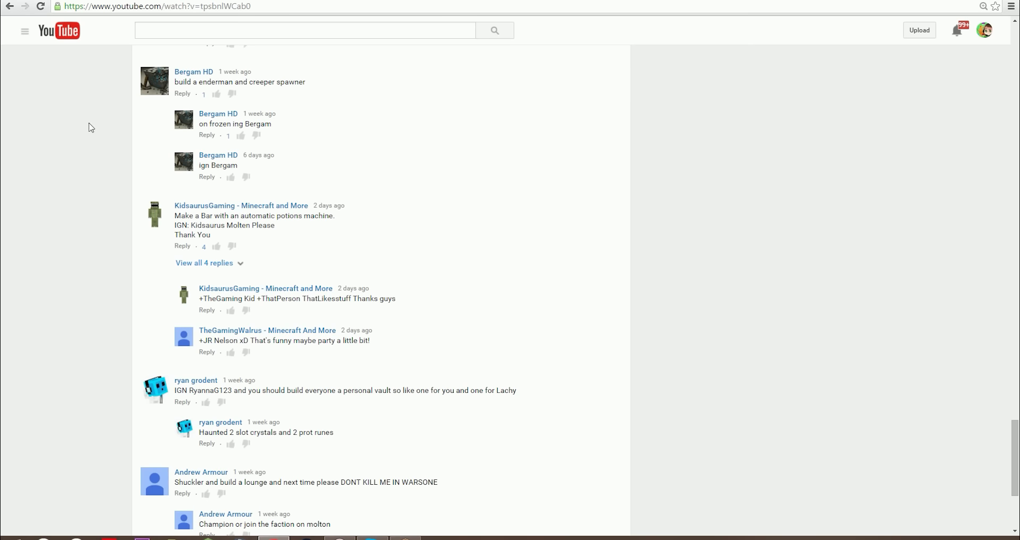
pyautogui.moveTo(93, 118)
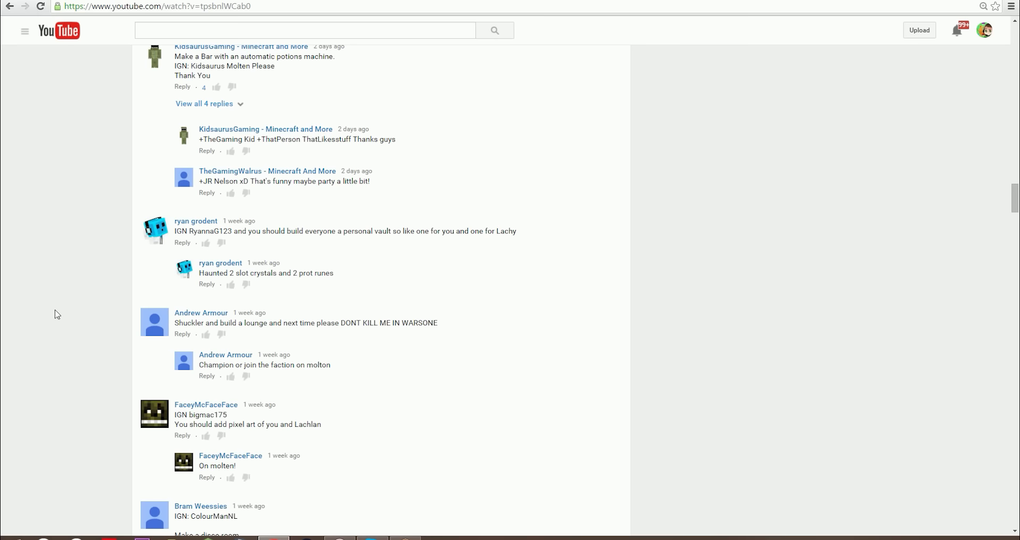
pyautogui.moveTo(59, 302)
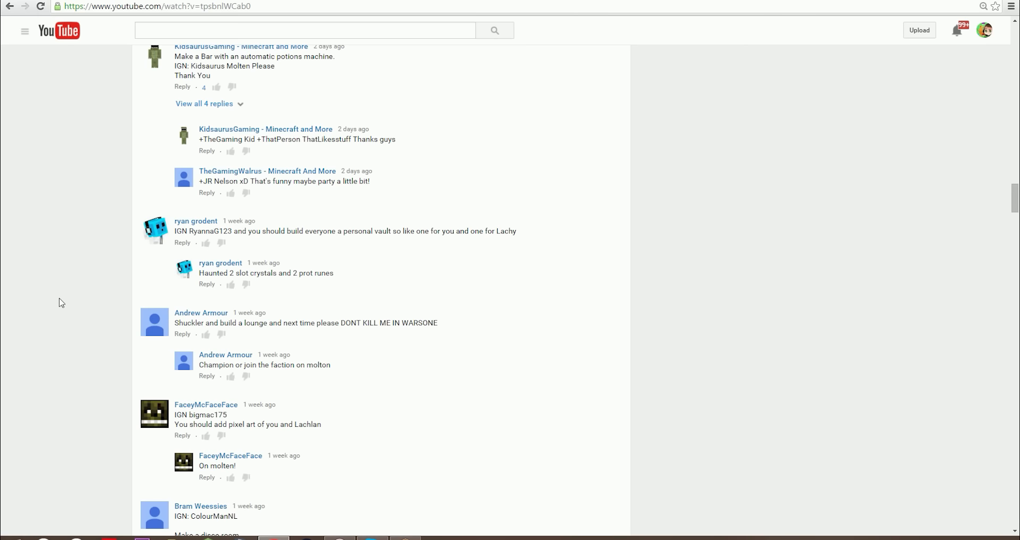
# - Keep scrolling the comments until the Show more button at the bottom appears
pyautogui.scroll(-3)
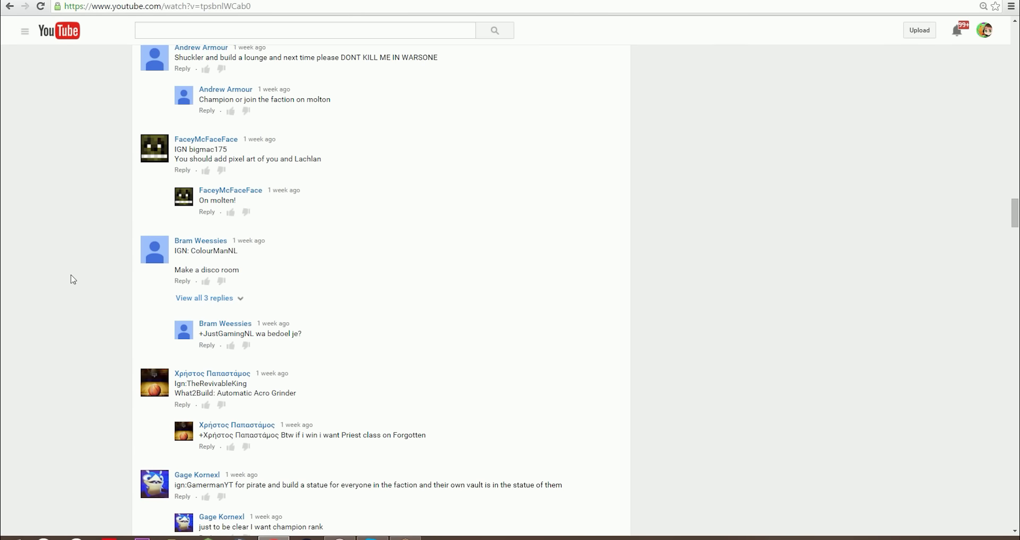
pyautogui.scroll(-3)
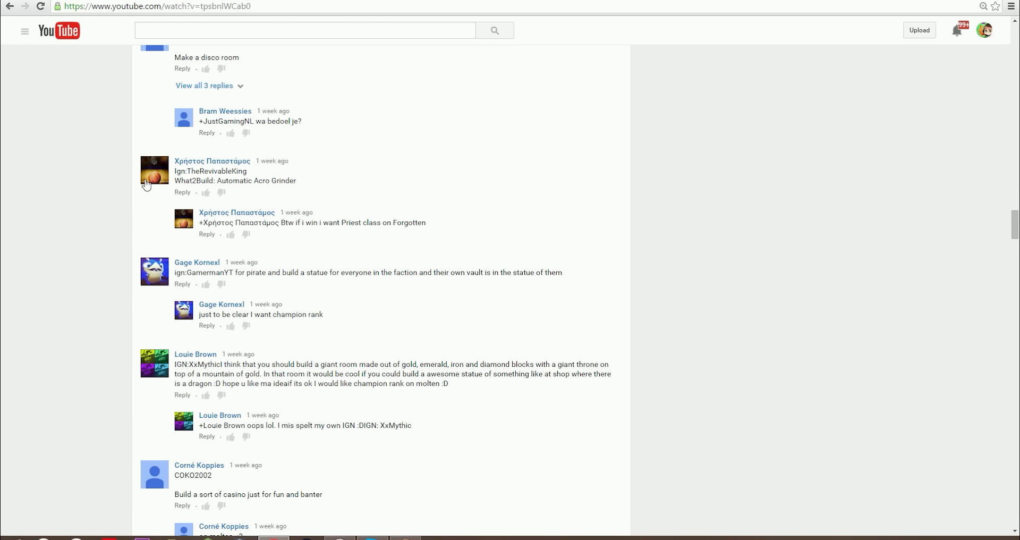
pyautogui.moveTo(109, 186)
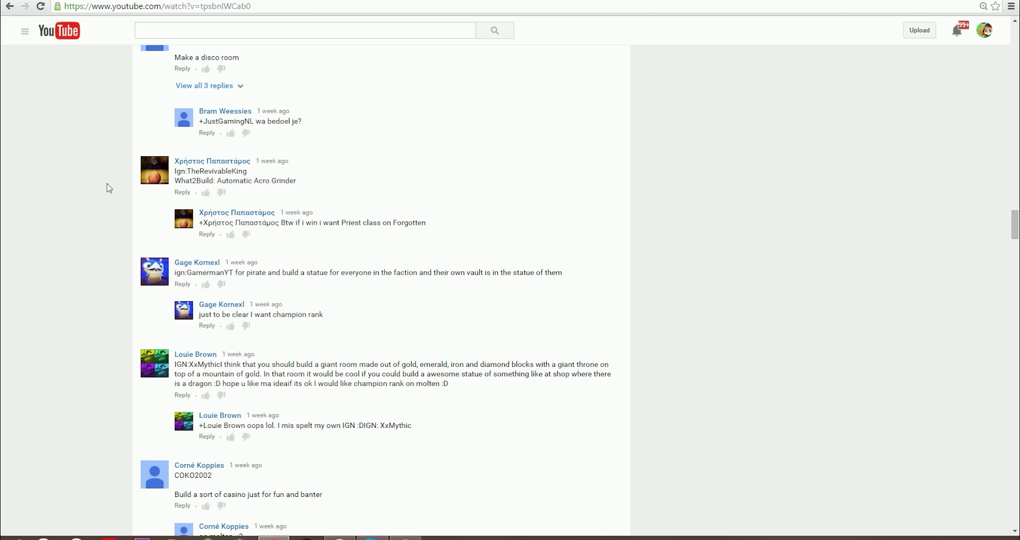
pyautogui.moveTo(119, 181)
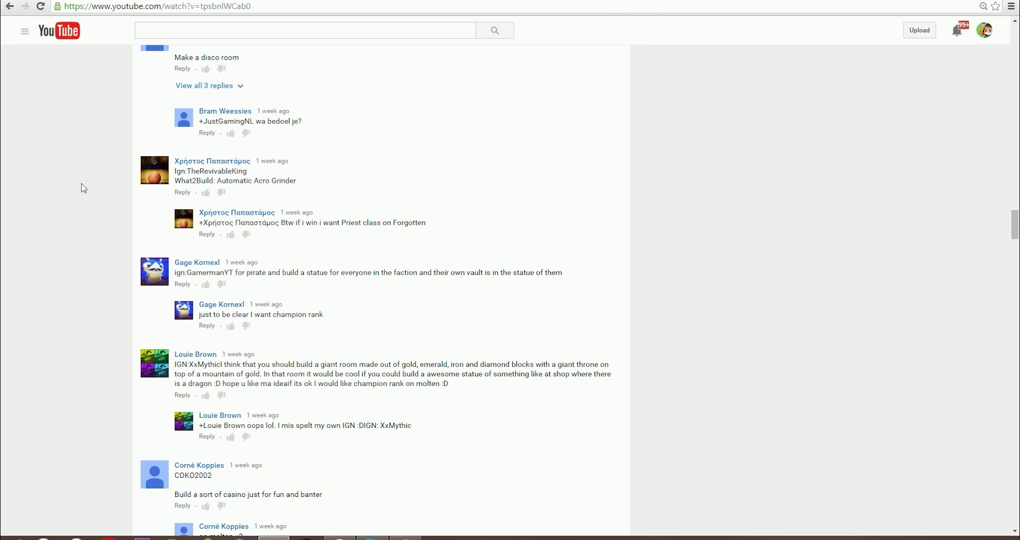
pyautogui.moveTo(85, 195)
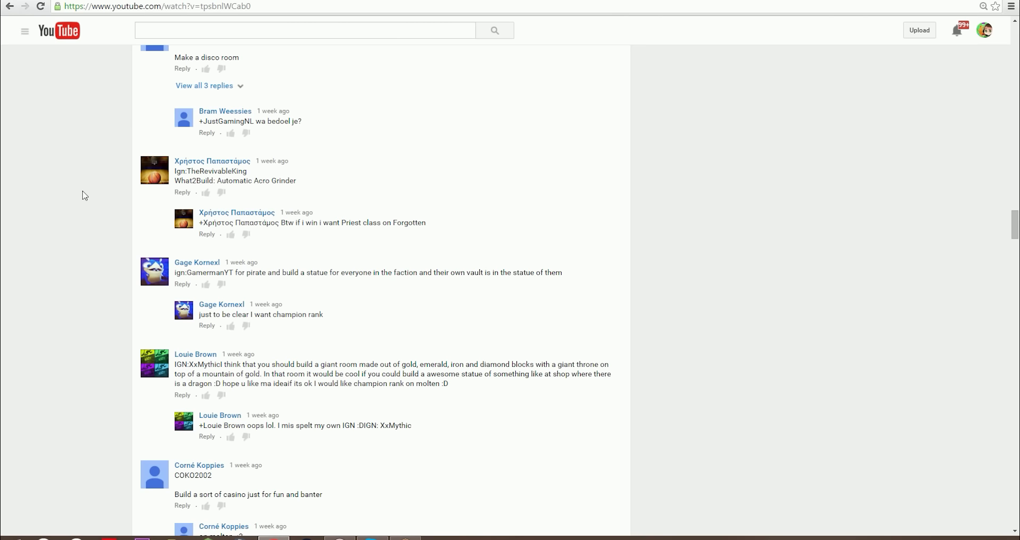
pyautogui.moveTo(84, 192)
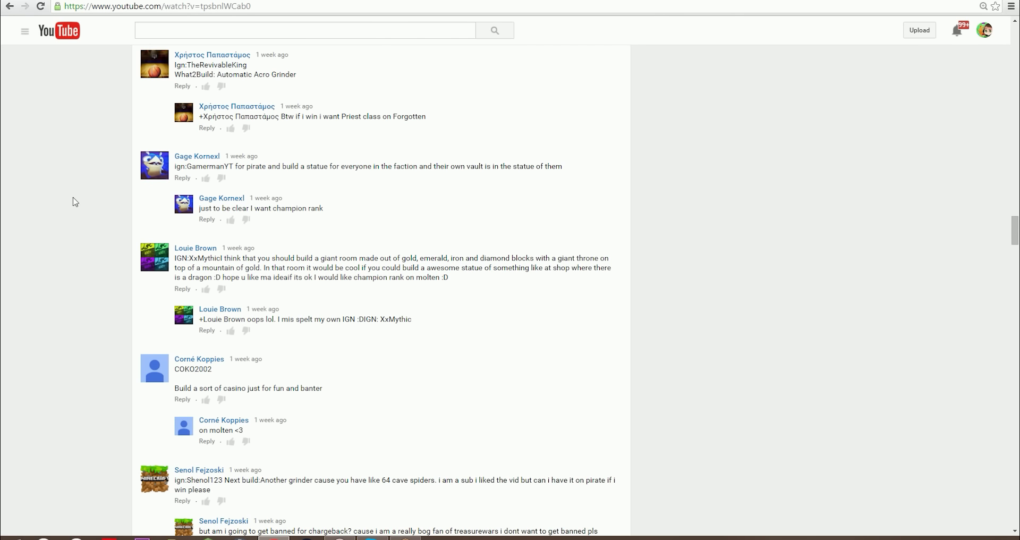
pyautogui.scroll(-3)
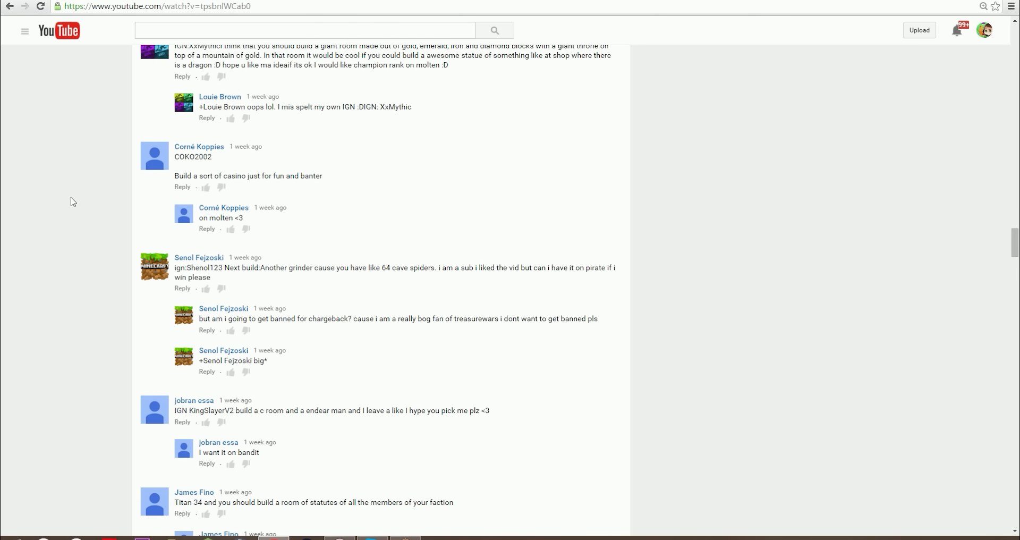
pyautogui.scroll(-3)
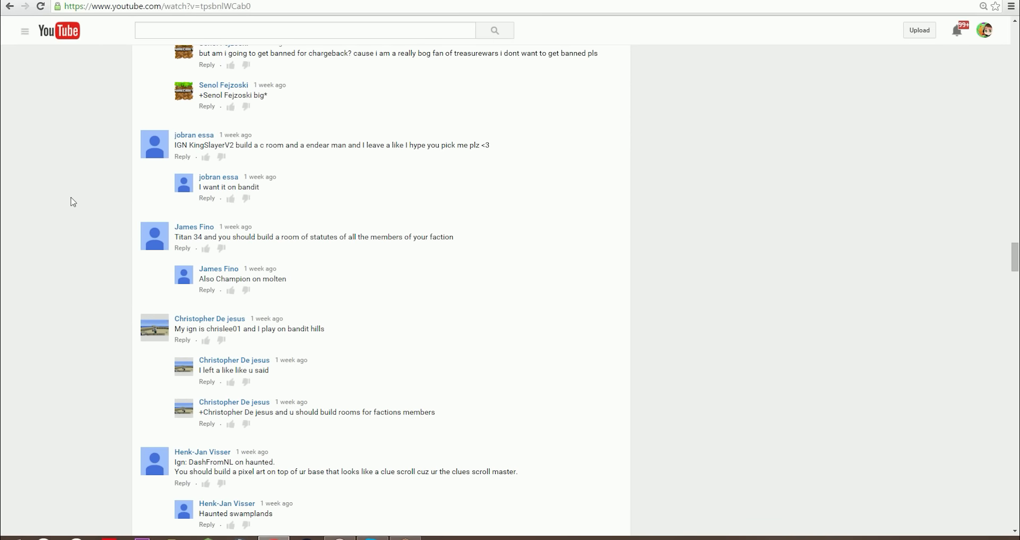
pyautogui.scroll(-3)
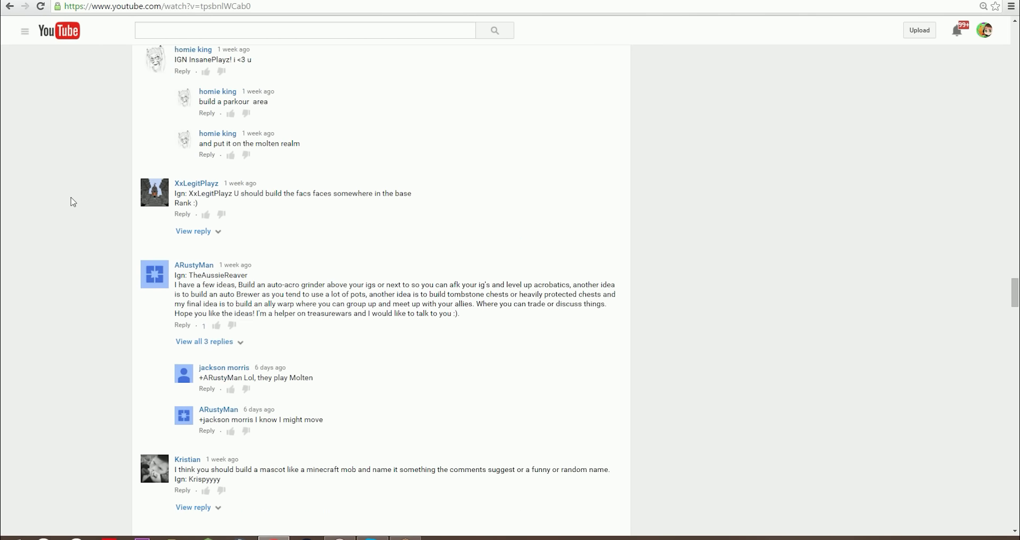
pyautogui.scroll(-3)
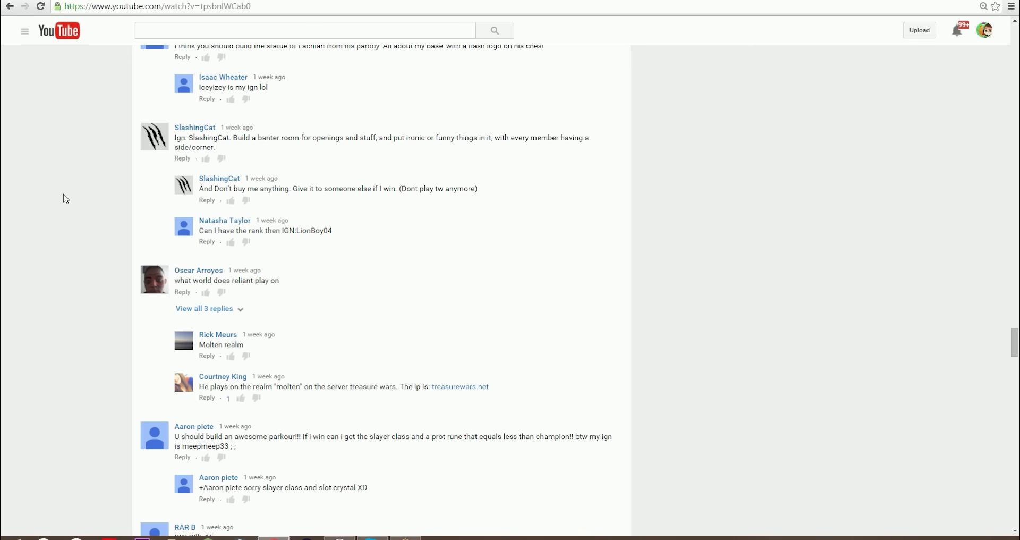
pyautogui.scroll(-3)
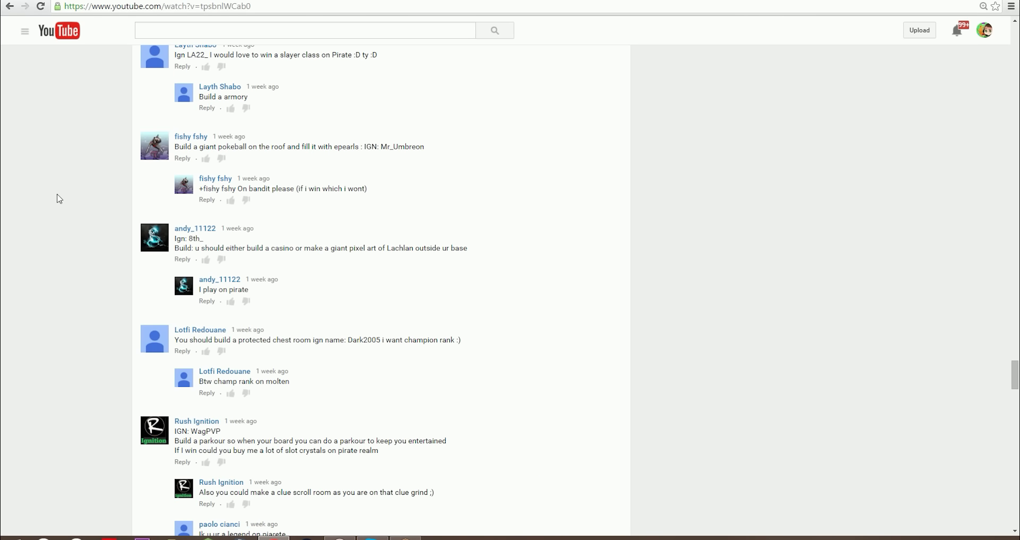
pyautogui.scroll(-3)
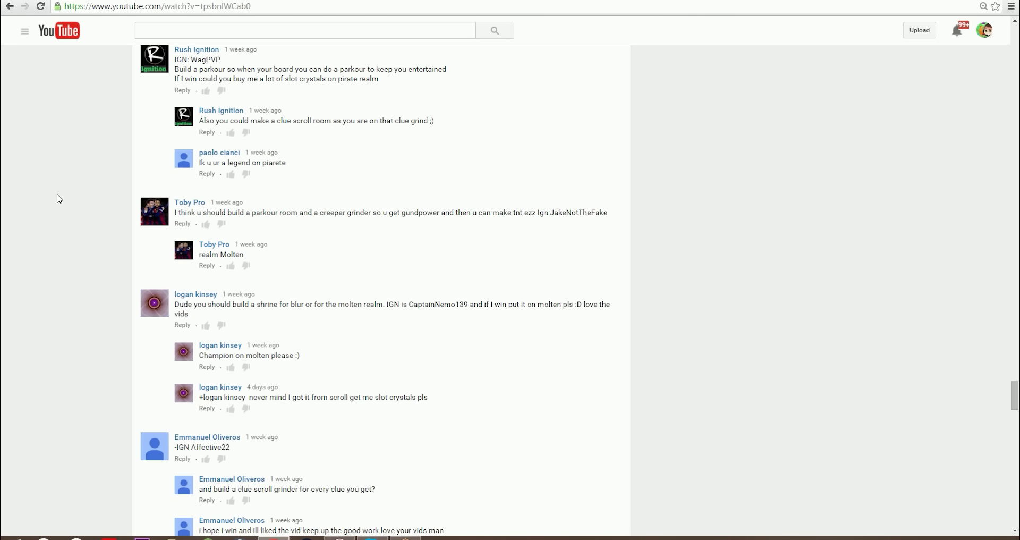
pyautogui.scroll(-3)
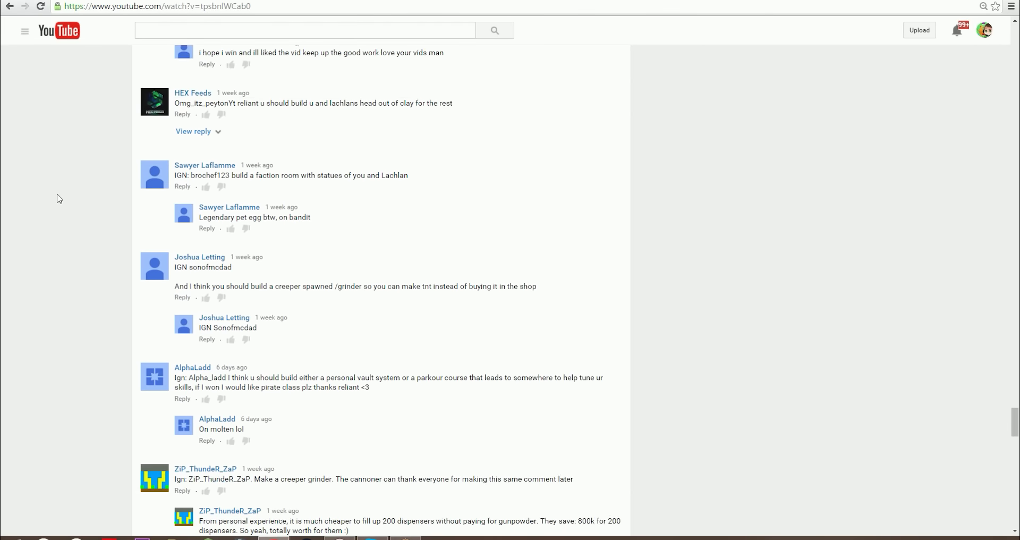
pyautogui.scroll(-3)
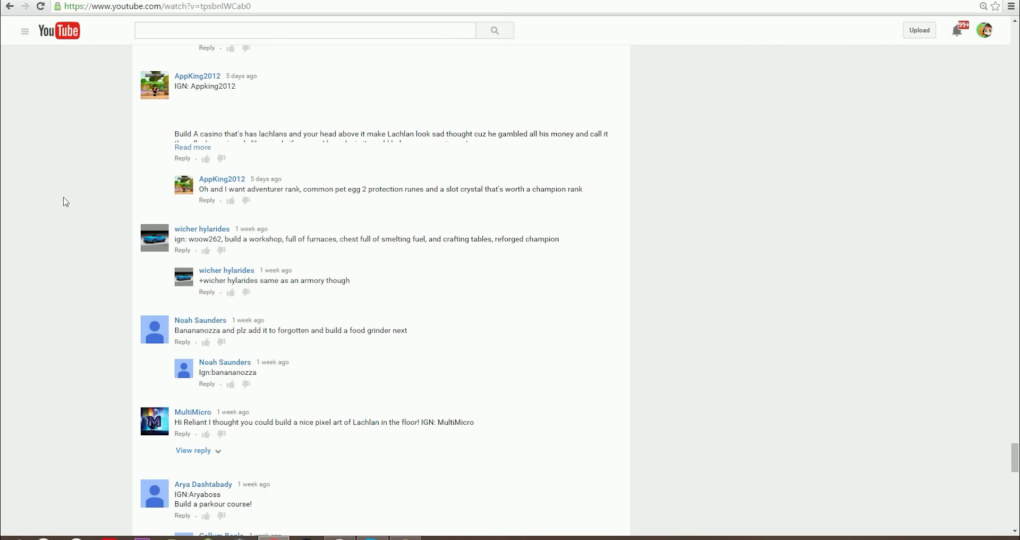
pyautogui.scroll(-3)
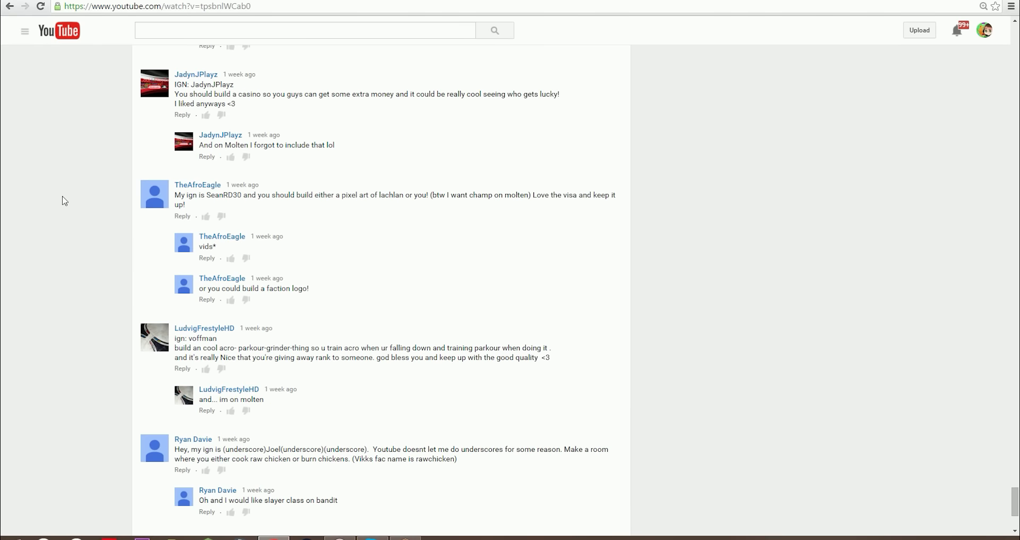
pyautogui.scroll(-3)
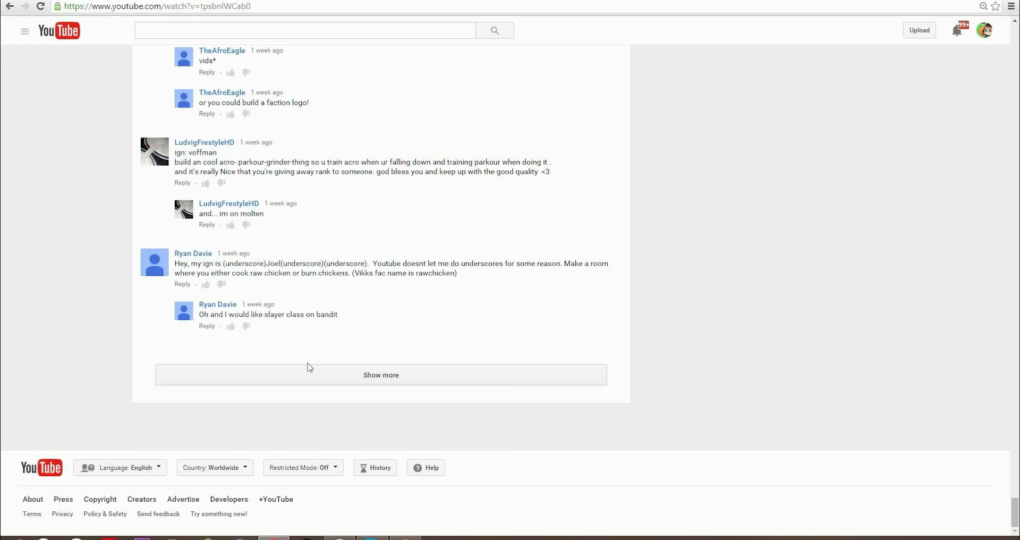
# - Load the next comment batch with Show more and scroll through the new comments
pyautogui.click(381, 374)
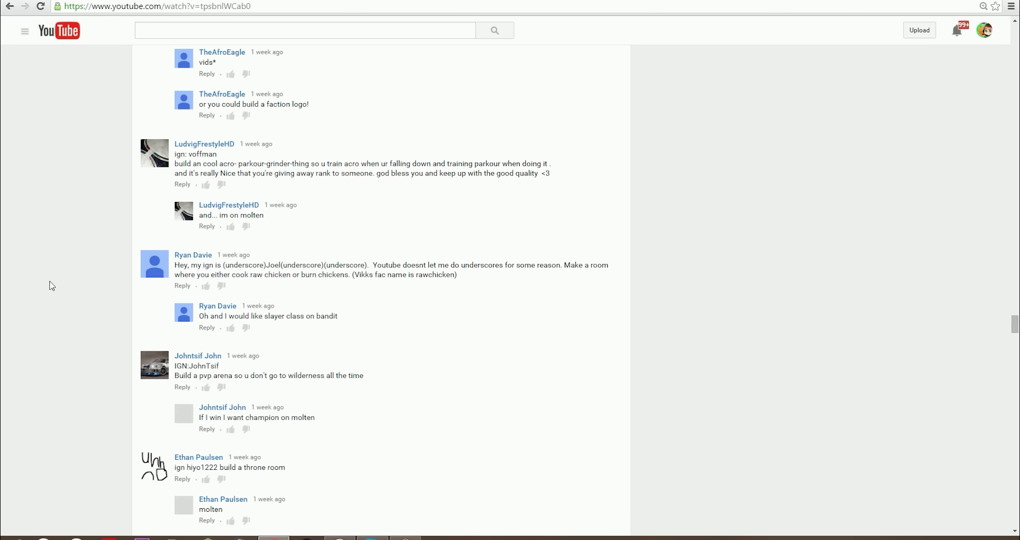
pyautogui.scroll(-3)
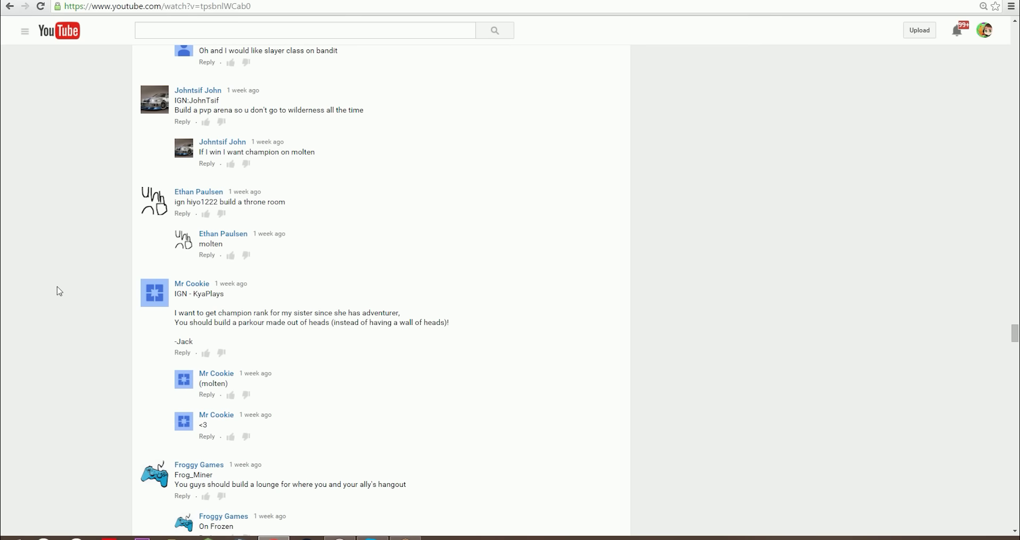
pyautogui.moveTo(70, 288)
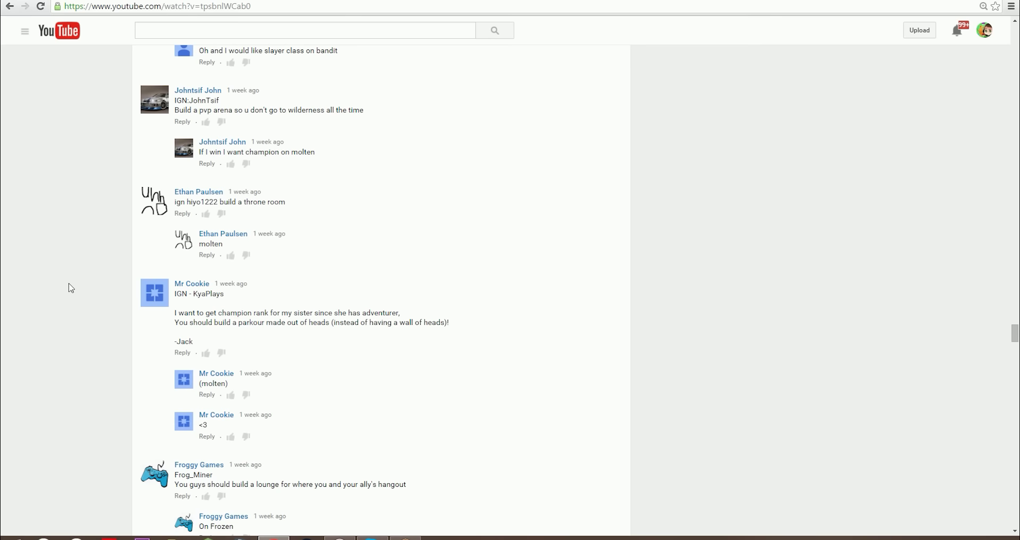
pyautogui.scroll(-3)
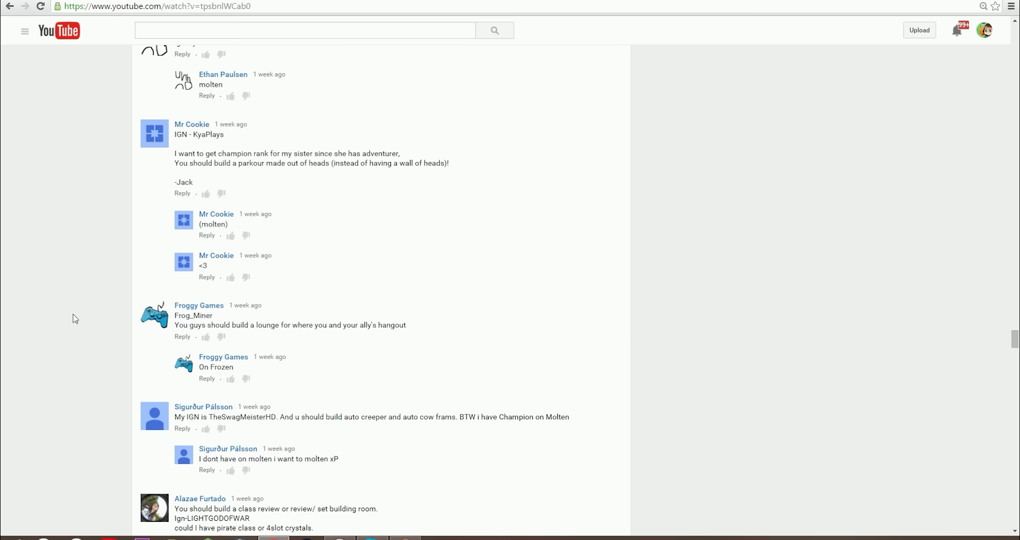
pyautogui.moveTo(74, 319)
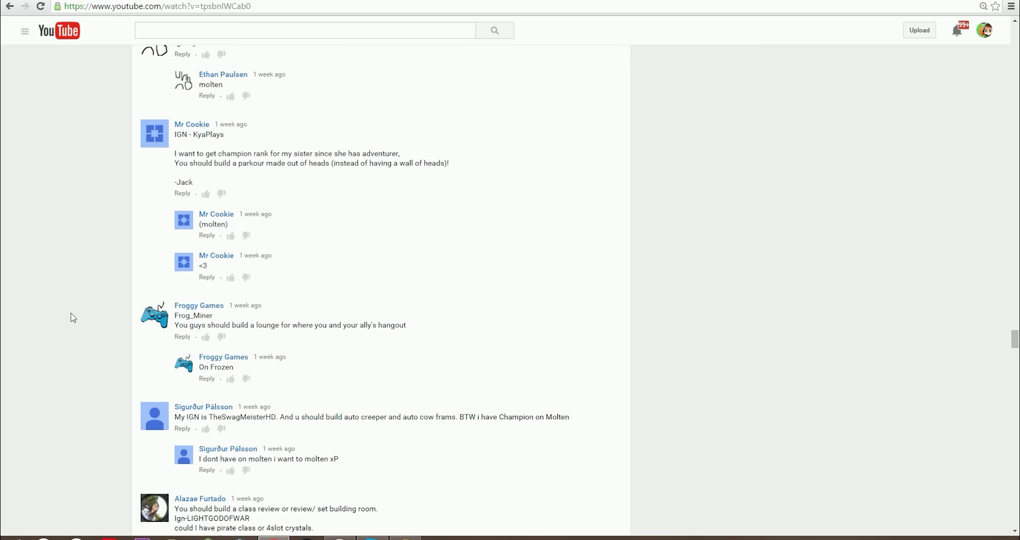
pyautogui.scroll(-3)
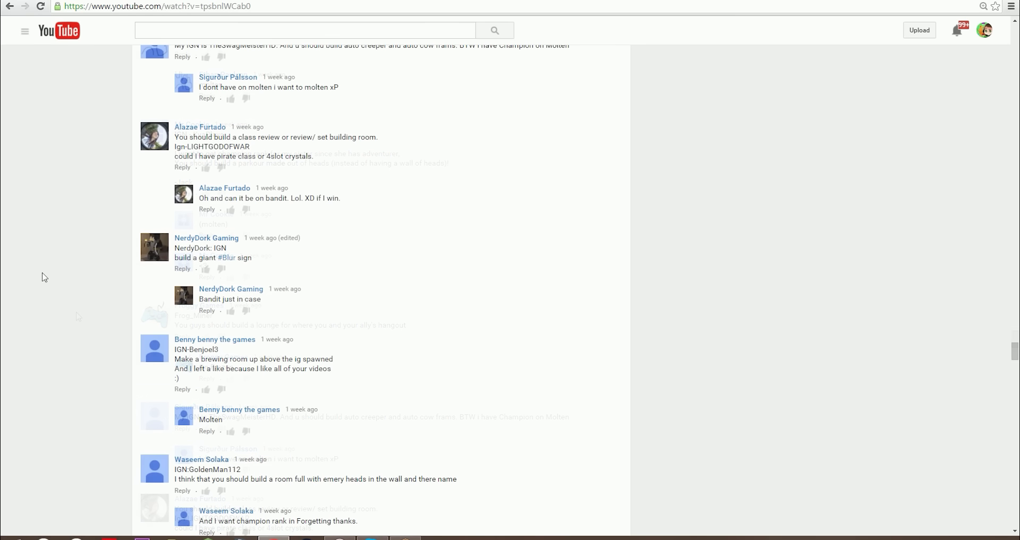
pyautogui.scroll(-3)
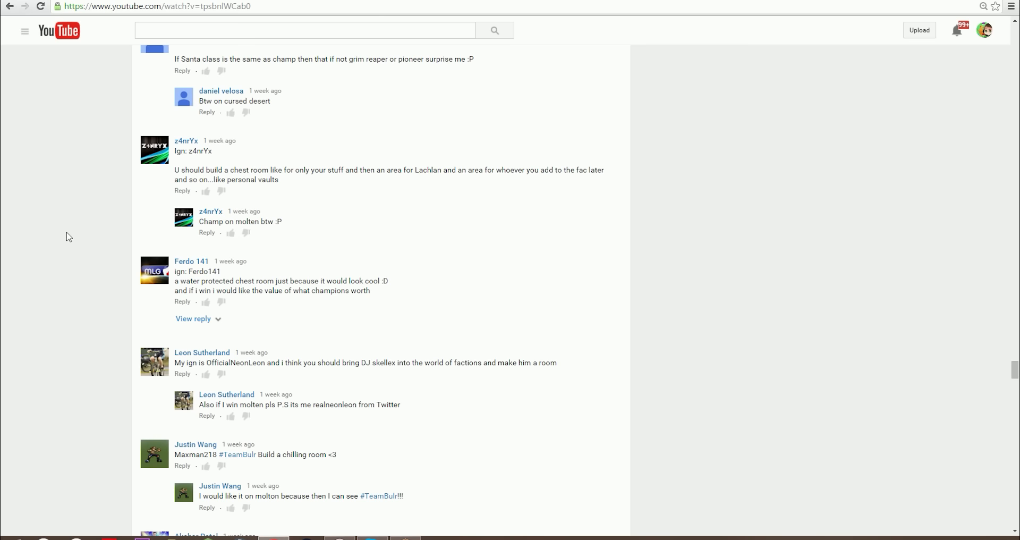
pyautogui.moveTo(58, 196)
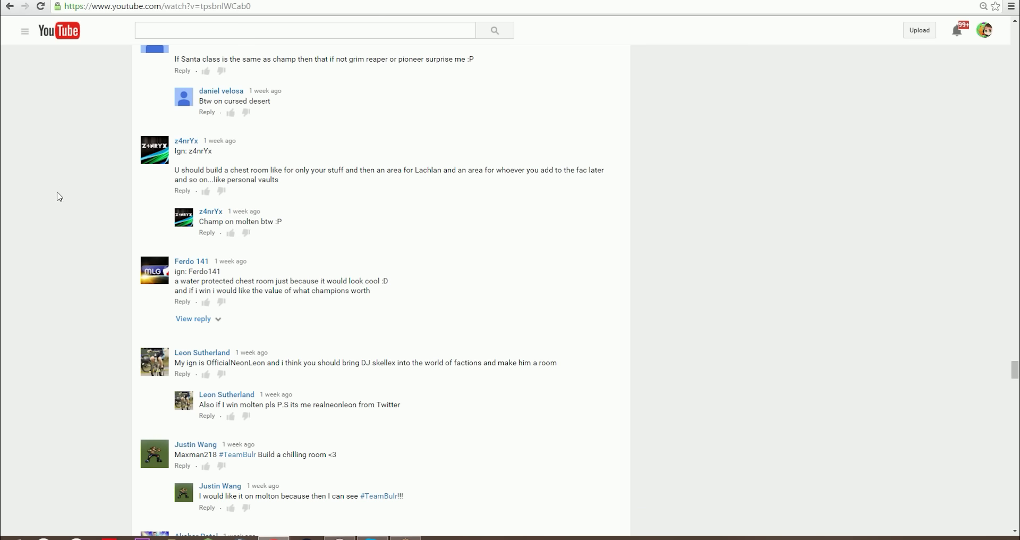
pyautogui.scroll(-3)
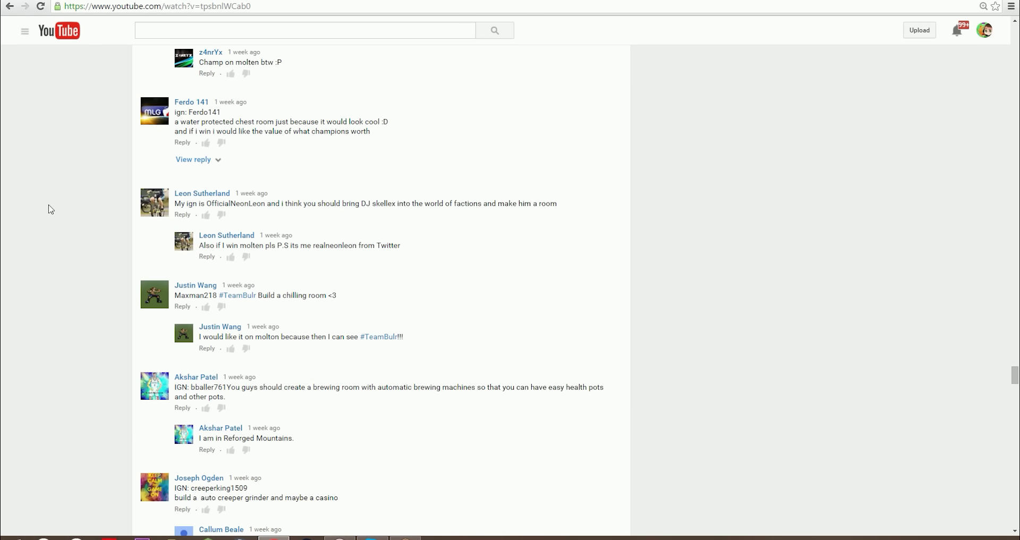
pyautogui.scroll(-3)
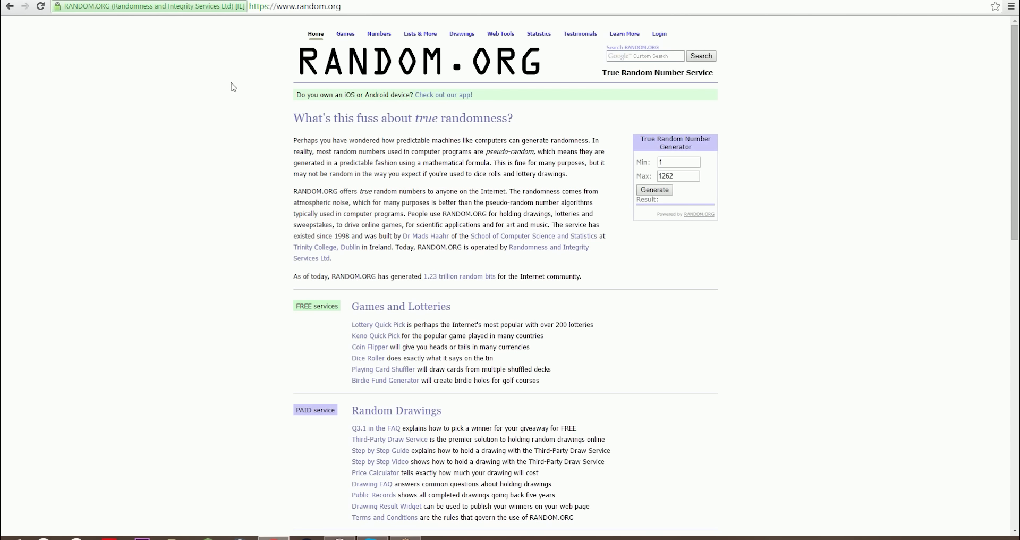
pyautogui.moveTo(702, 185)
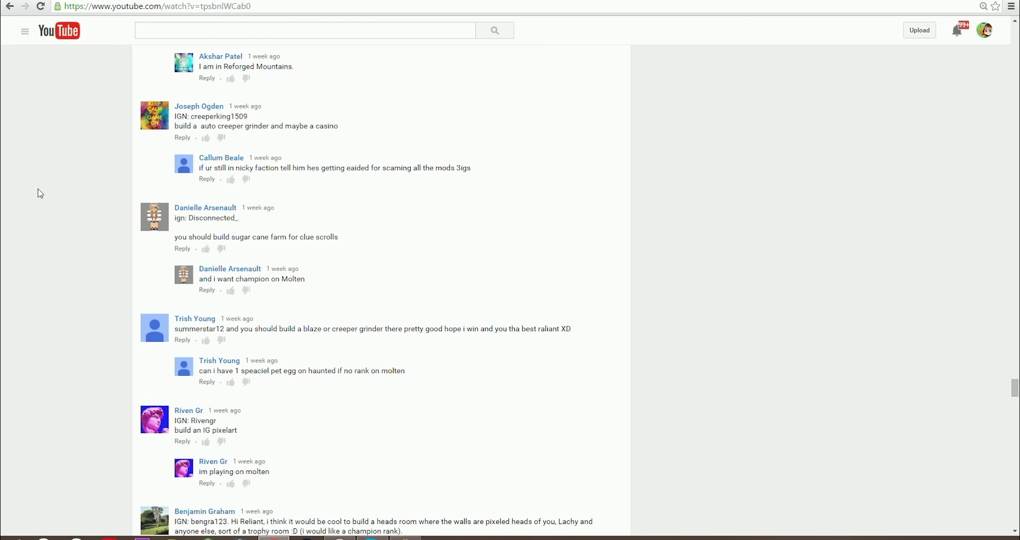
# - Scroll deeper into the giveaway comment list, past the earlier batch
pyautogui.scroll(-3)
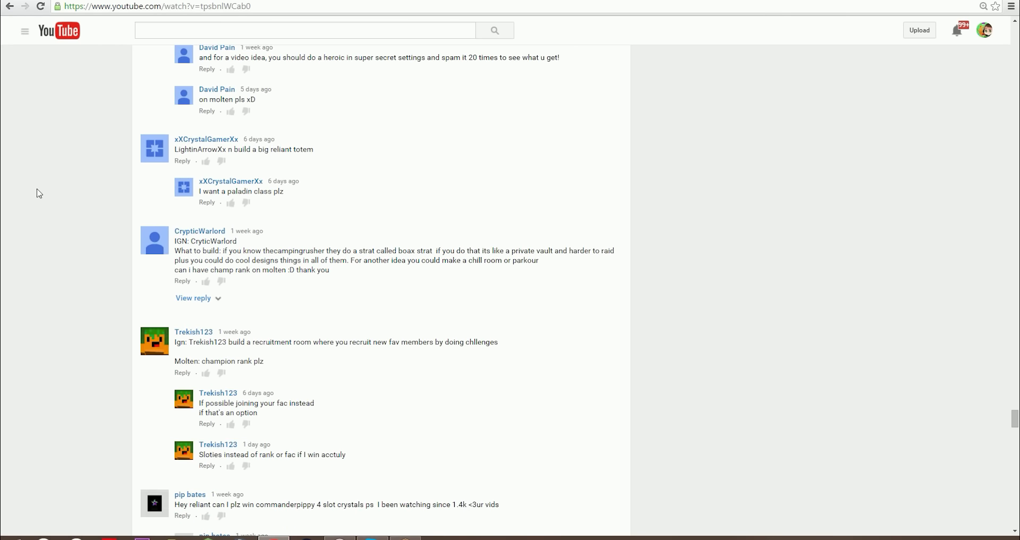
pyautogui.scroll(-3)
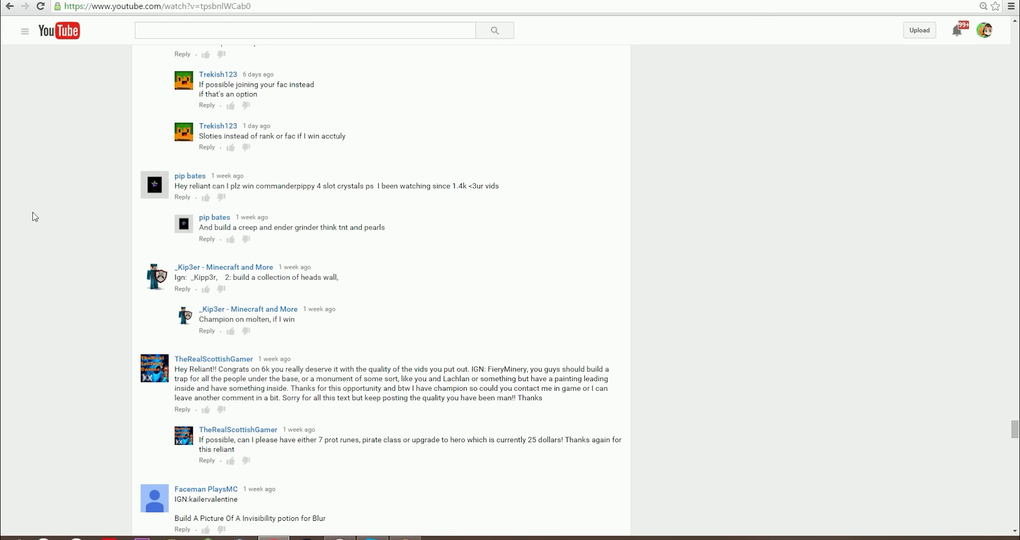
pyautogui.moveTo(43, 206)
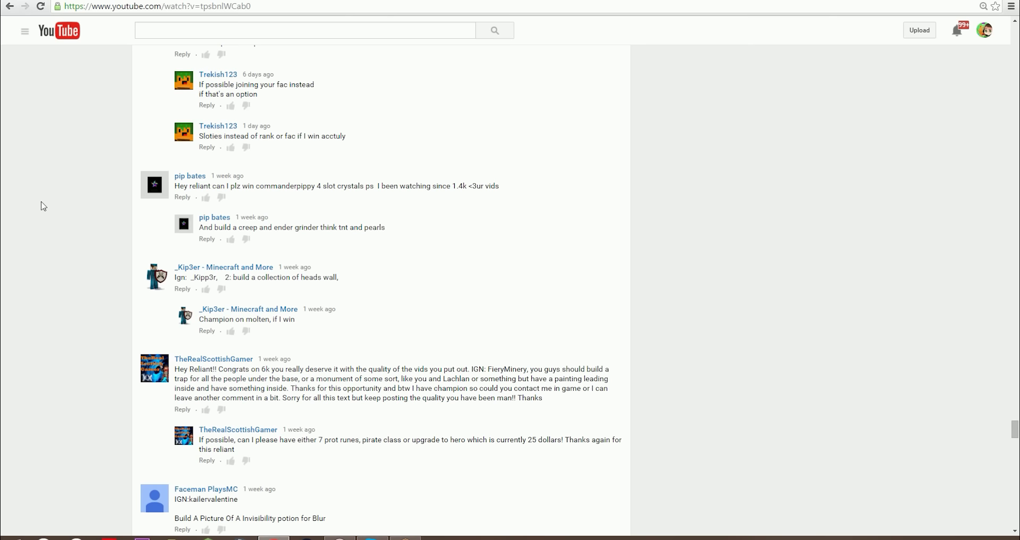
pyautogui.scroll(-3)
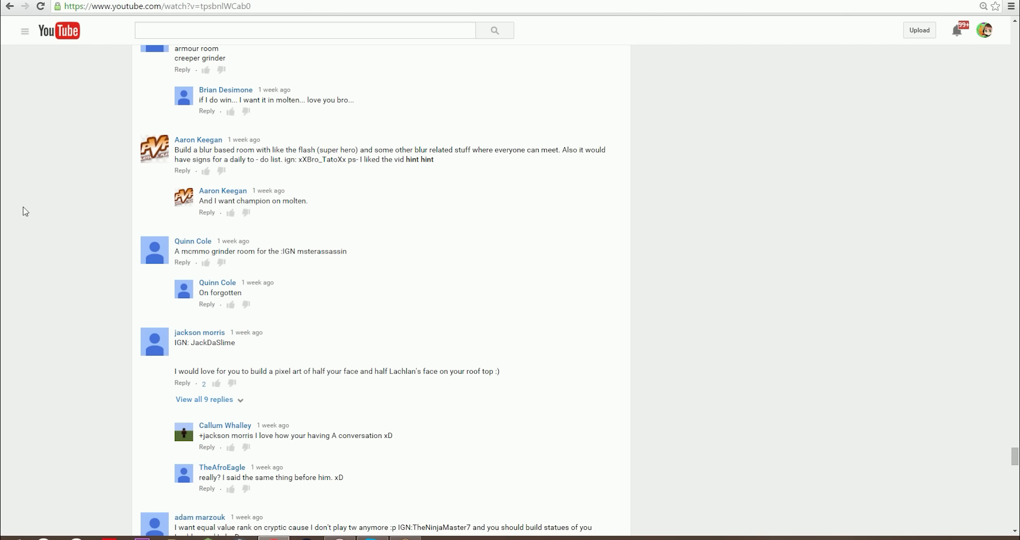
pyautogui.moveTo(28, 223)
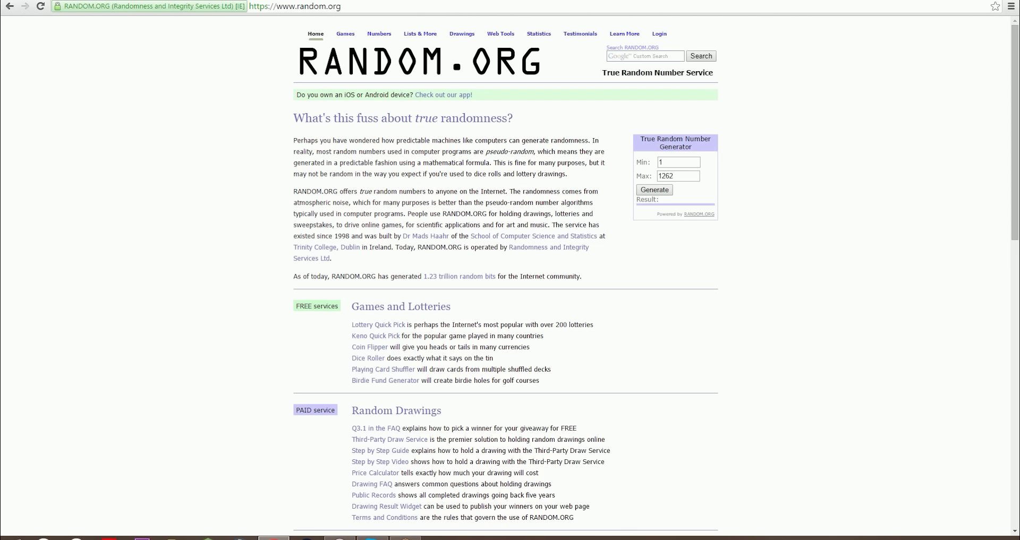
# - Generate a new random number between 1 and 1262 on RANDOM.ORG
pyautogui.click(654, 190)
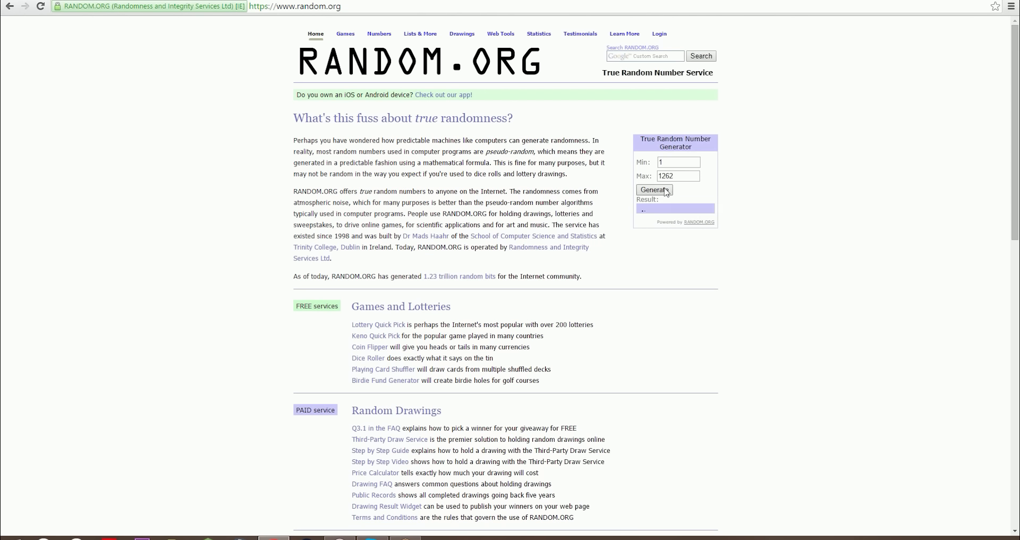
pyautogui.click(653, 190)
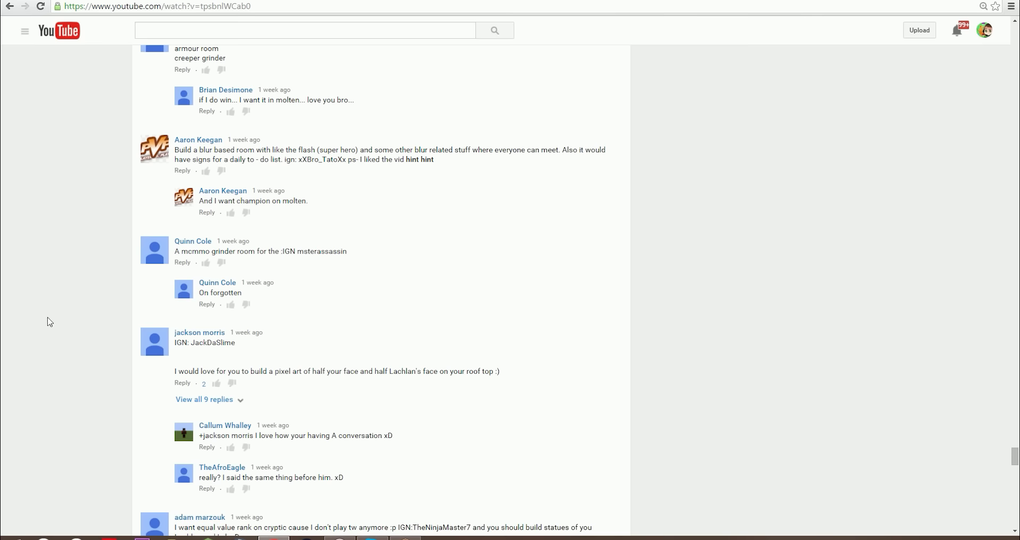
# - Scroll through the remaining loaded batches to the last comments on the page
pyautogui.scroll(-3)
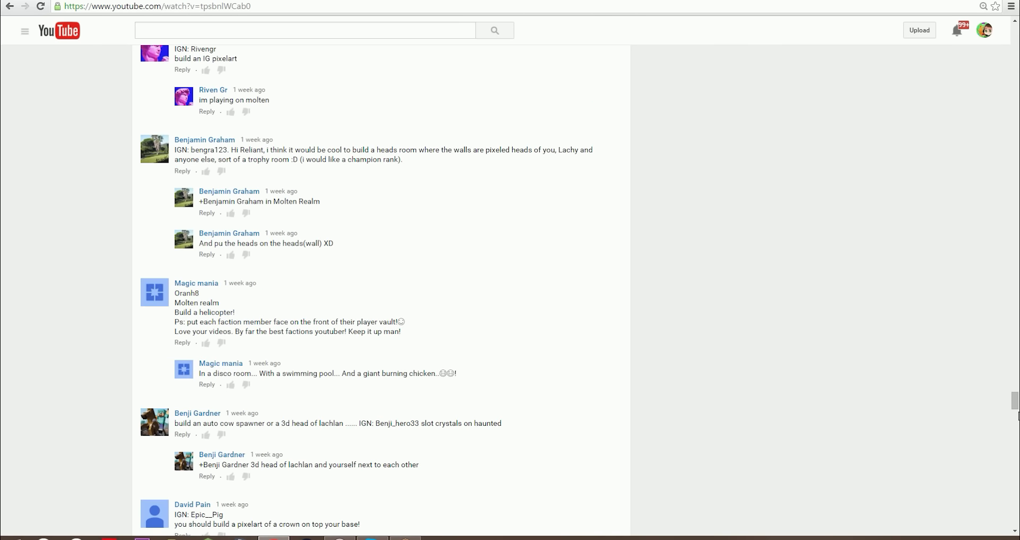
pyautogui.scroll(-3)
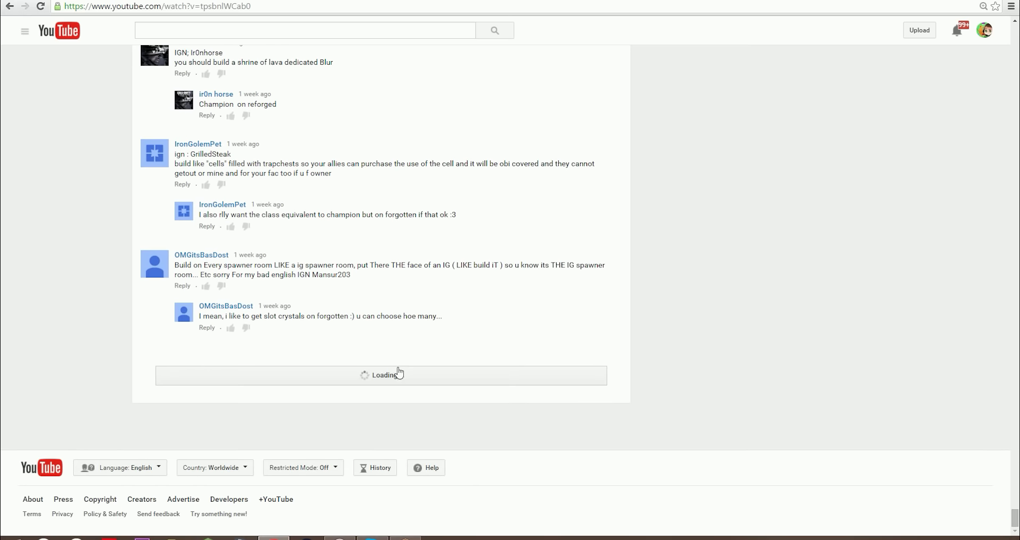
pyautogui.scroll(-3)
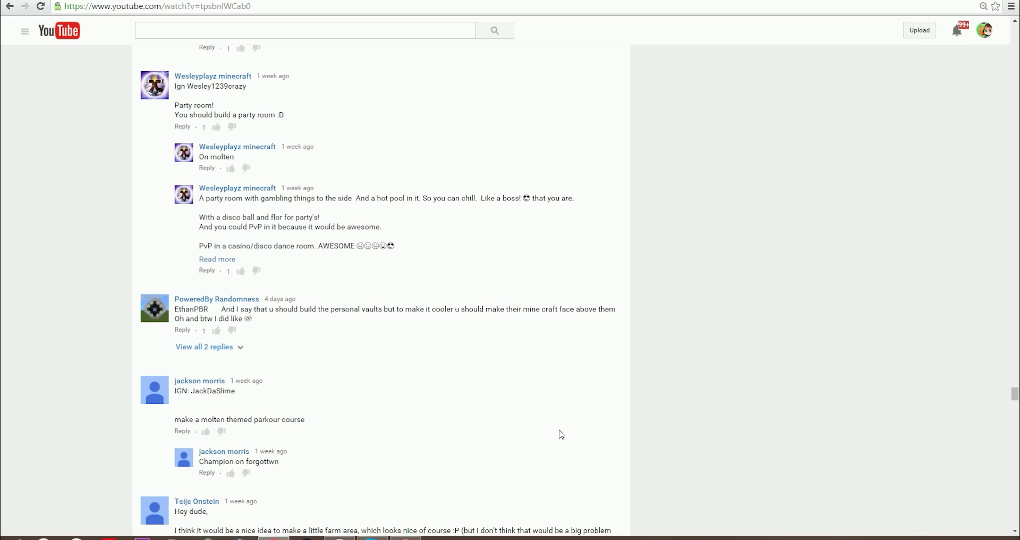
pyautogui.scroll(-3)
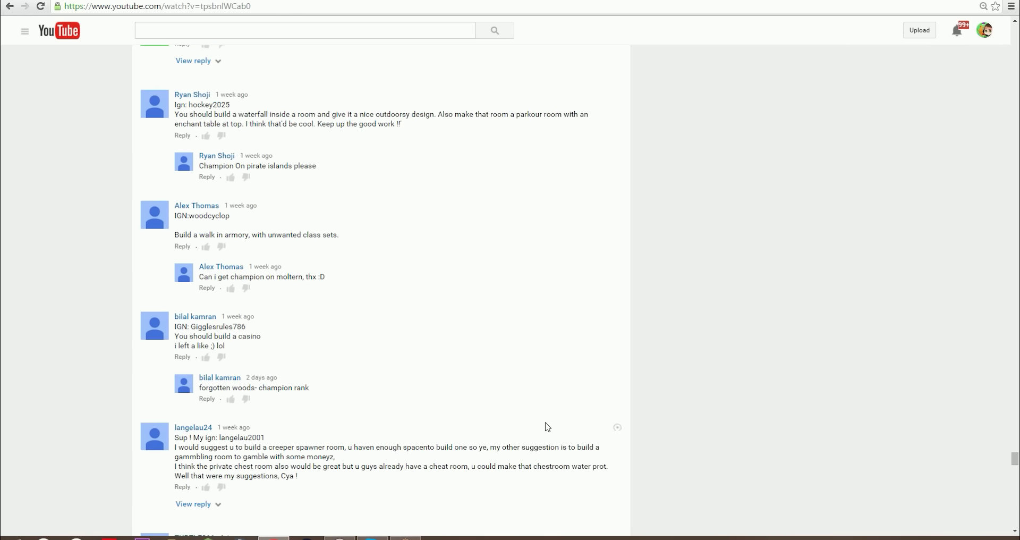
pyautogui.scroll(-3)
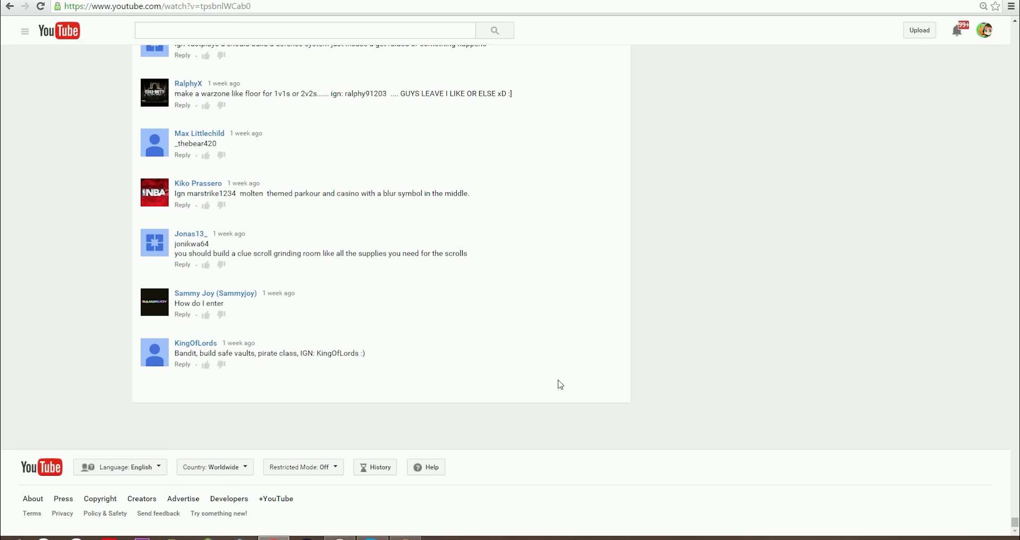
pyautogui.moveTo(671, 230)
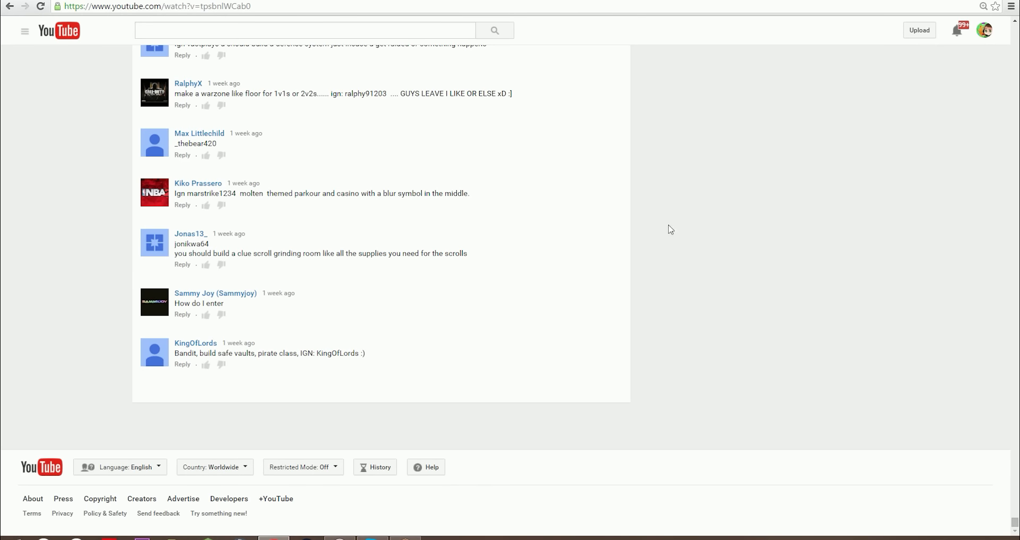
pyautogui.moveTo(694, 237)
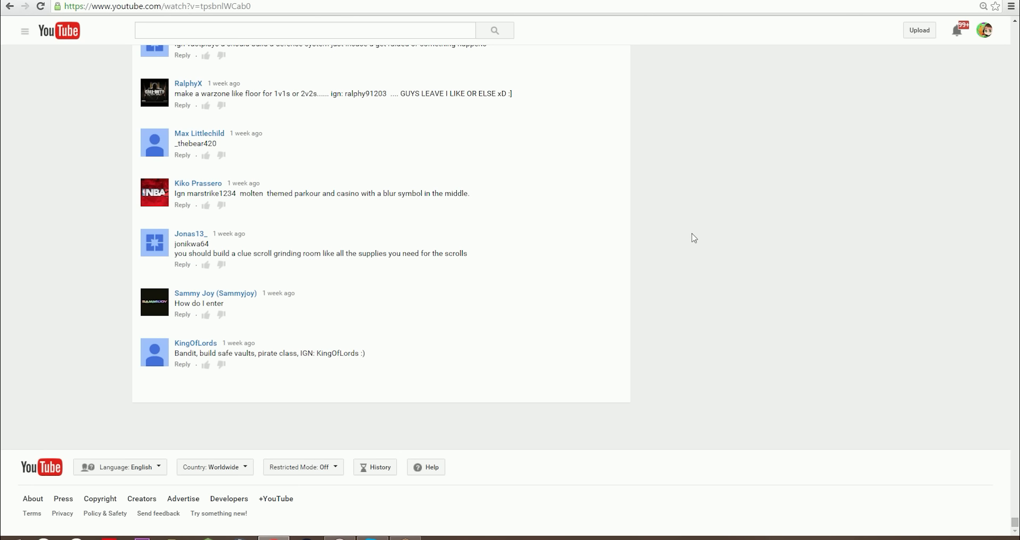
pyautogui.moveTo(1012, 491)
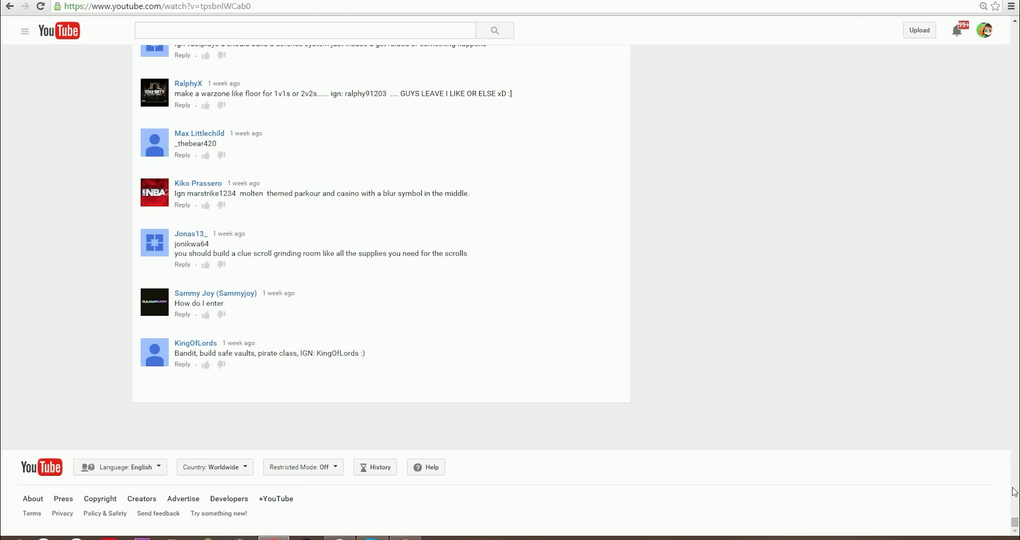
pyautogui.moveTo(1012, 288)
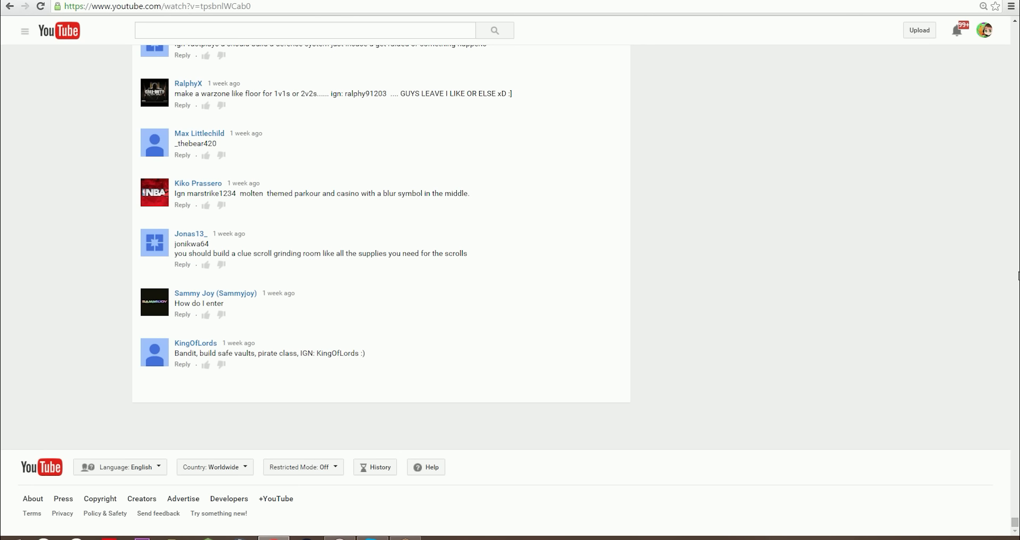
pyautogui.moveTo(1013, 282)
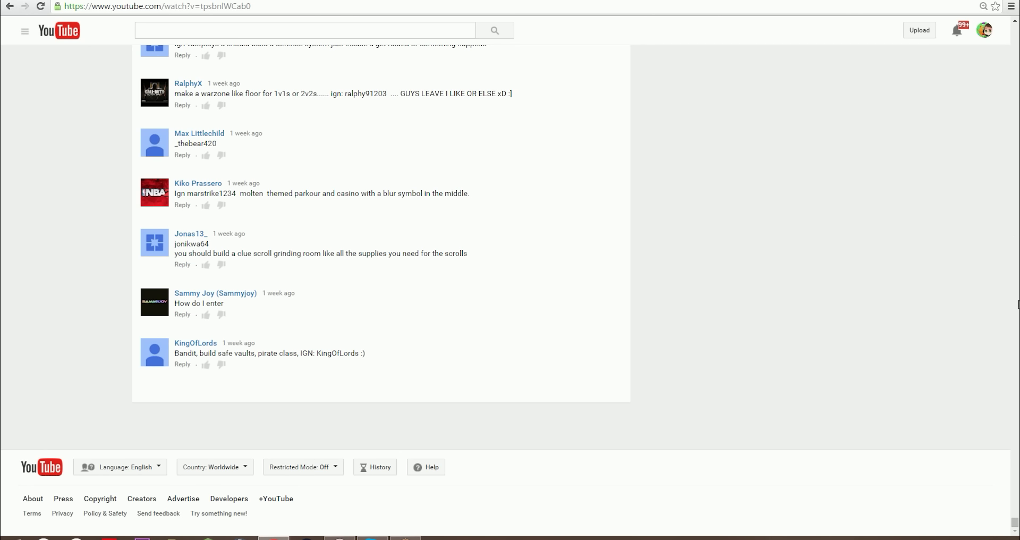
pyautogui.moveTo(1015, 312)
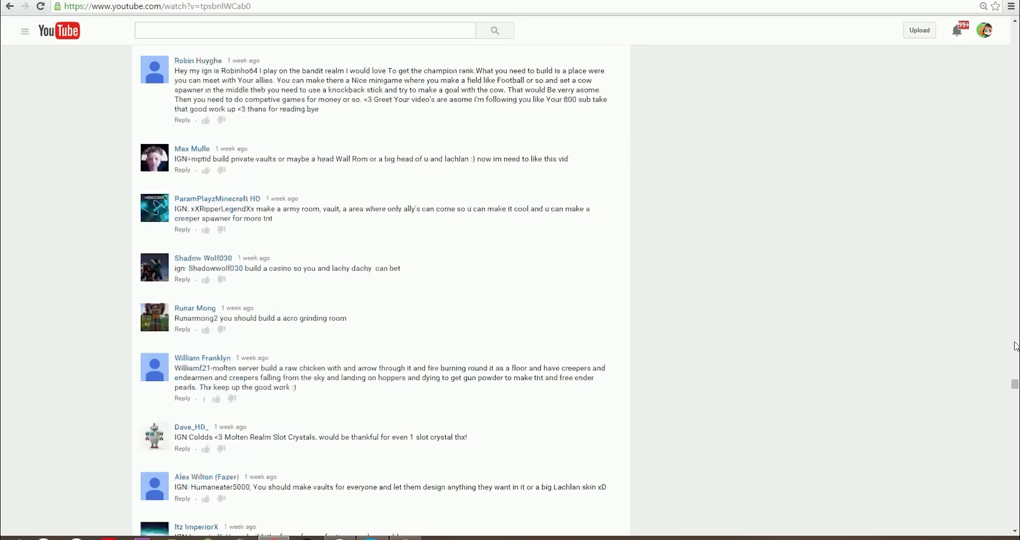
pyautogui.scroll(-3)
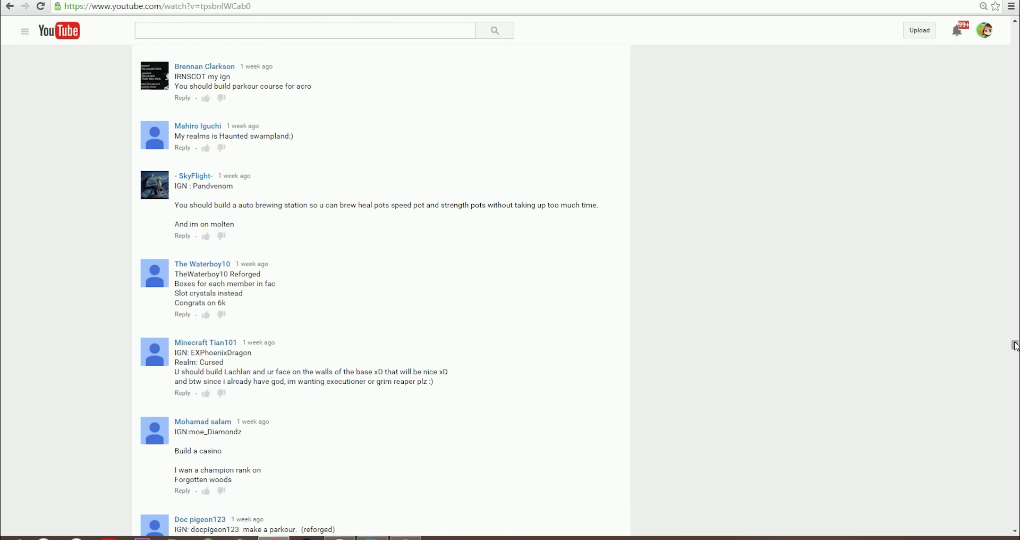
pyautogui.scroll(-3)
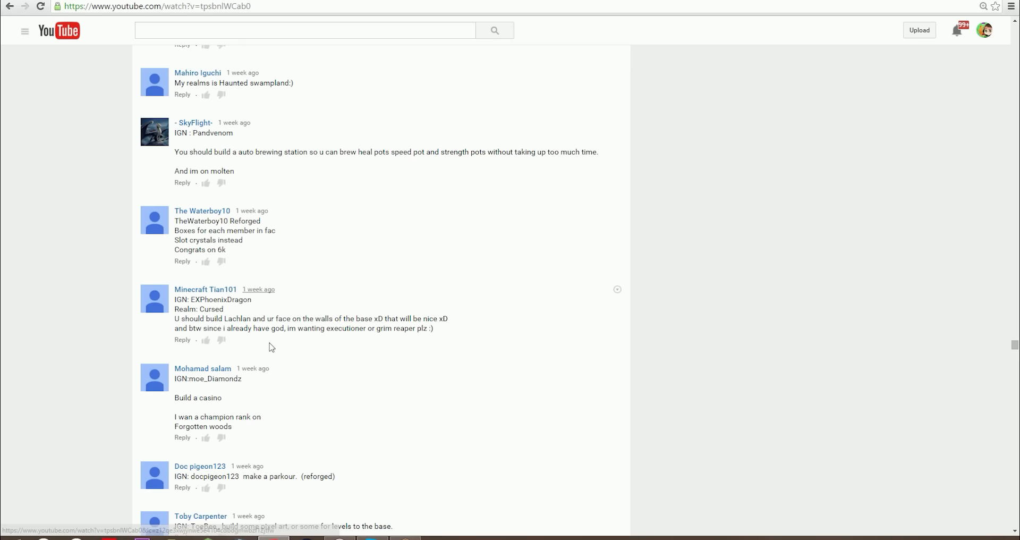
pyautogui.scroll(-3)
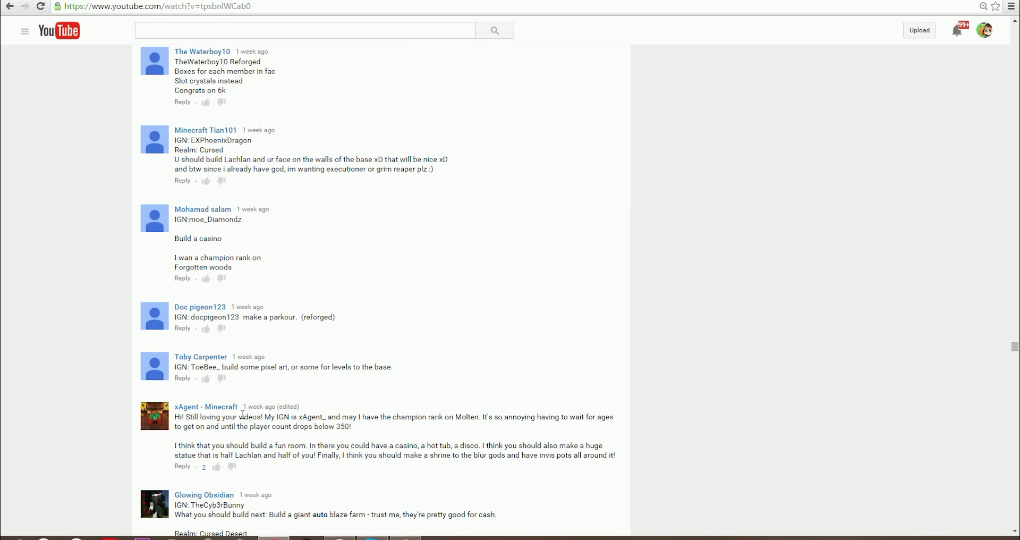
pyautogui.scroll(-3)
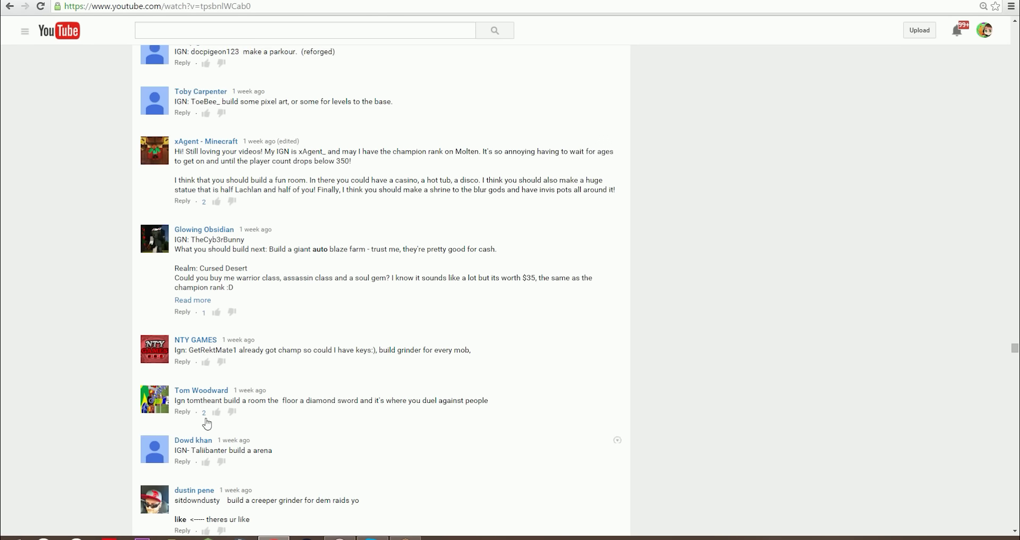
pyautogui.scroll(-3)
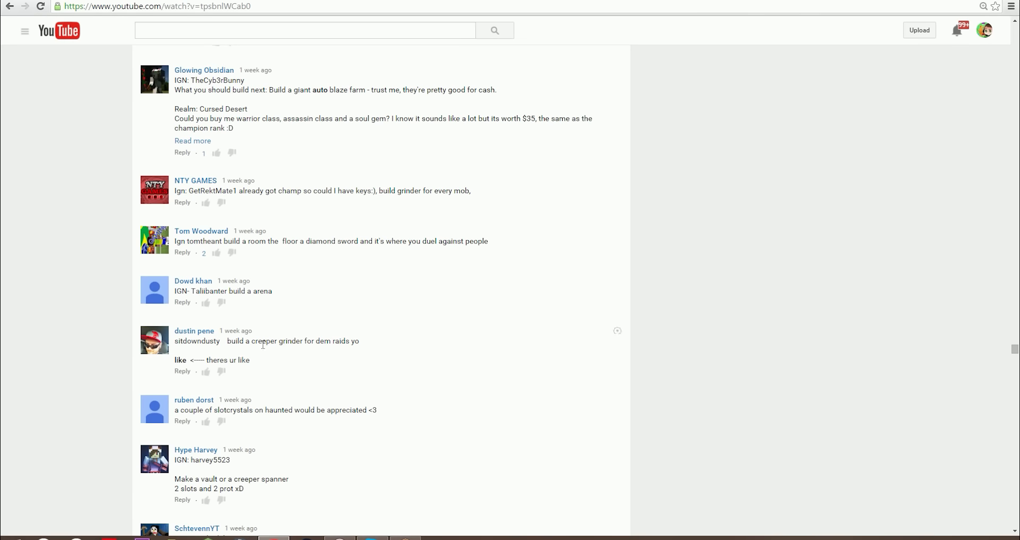
pyautogui.scroll(-3)
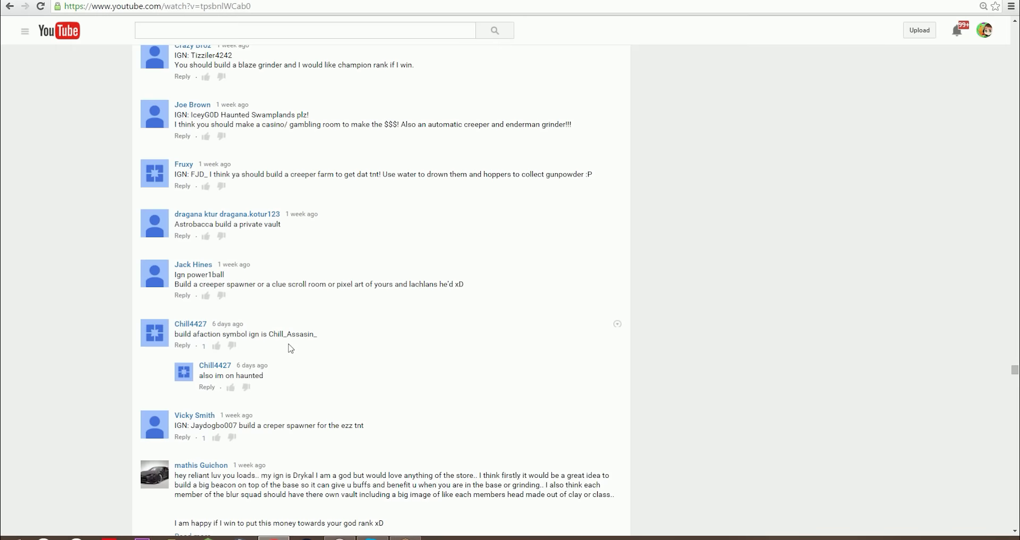
pyautogui.scroll(-3)
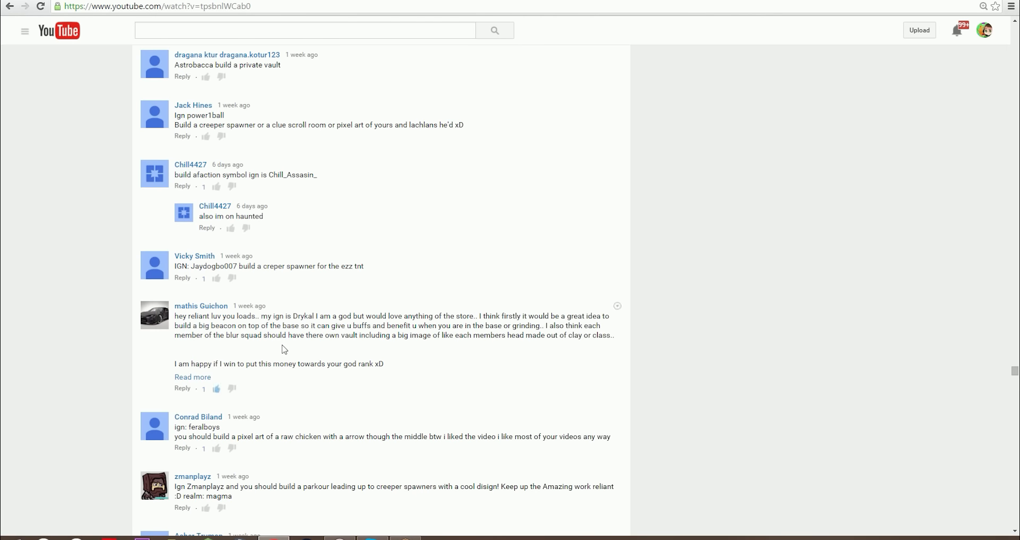
pyautogui.scroll(-3)
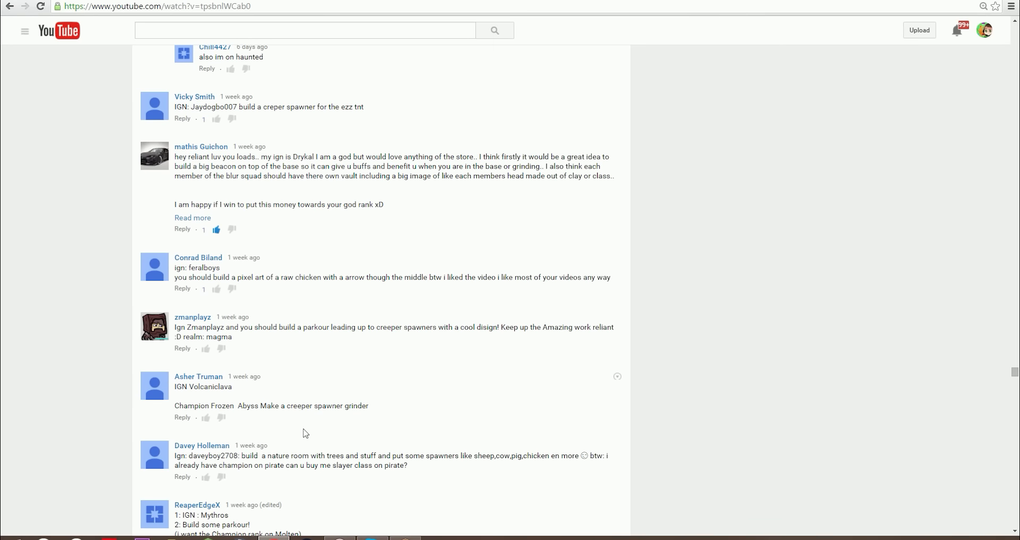
pyautogui.scroll(-3)
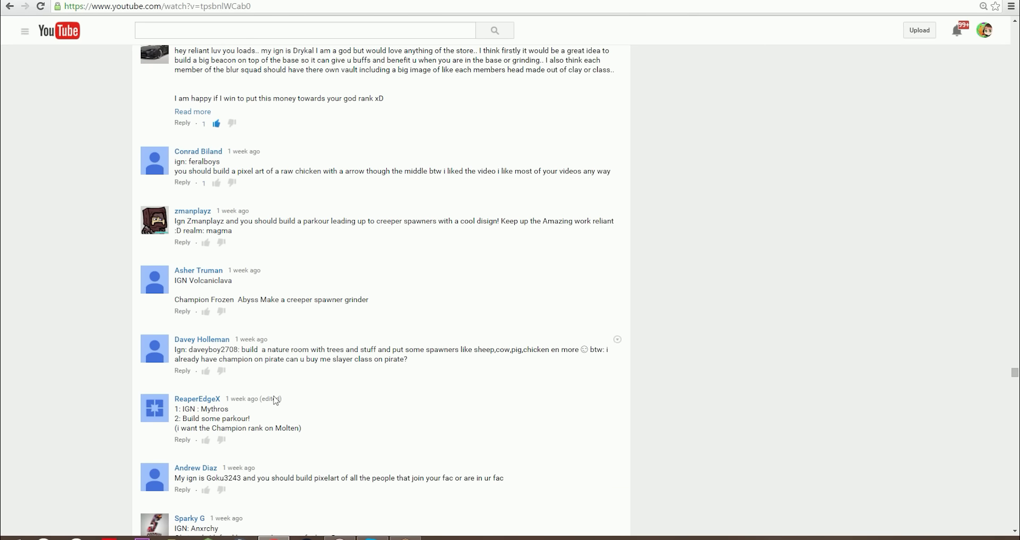
pyautogui.scroll(-3)
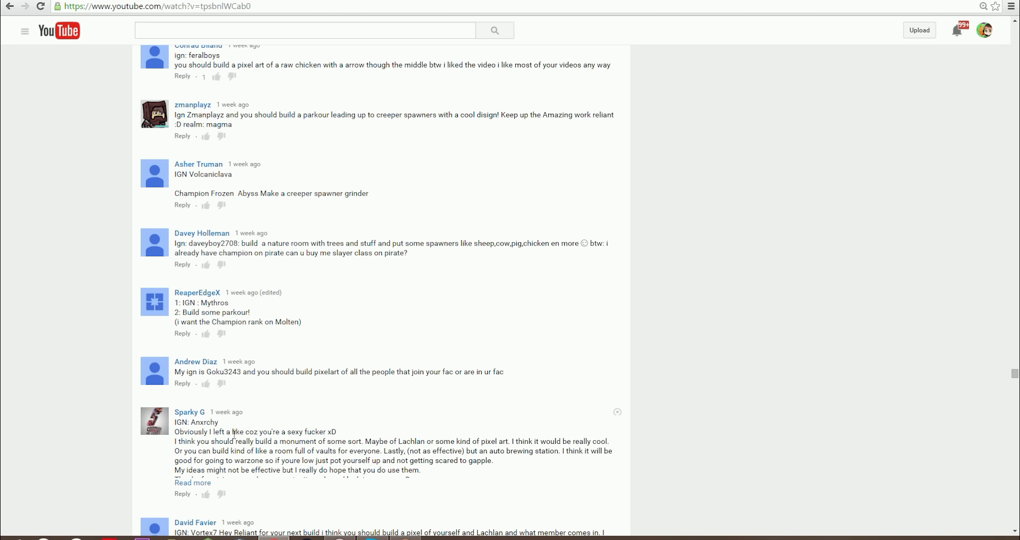
pyautogui.scroll(-3)
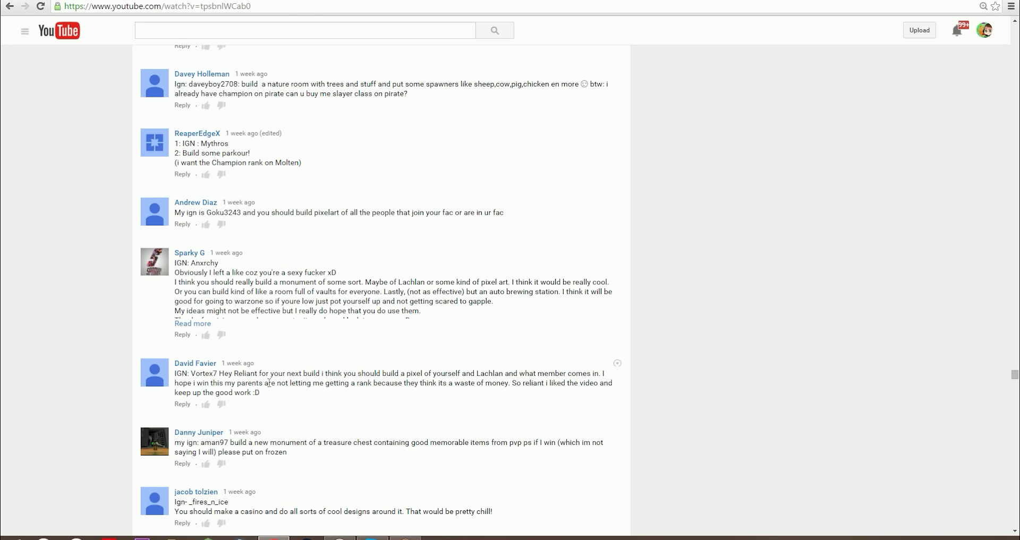
pyautogui.scroll(-3)
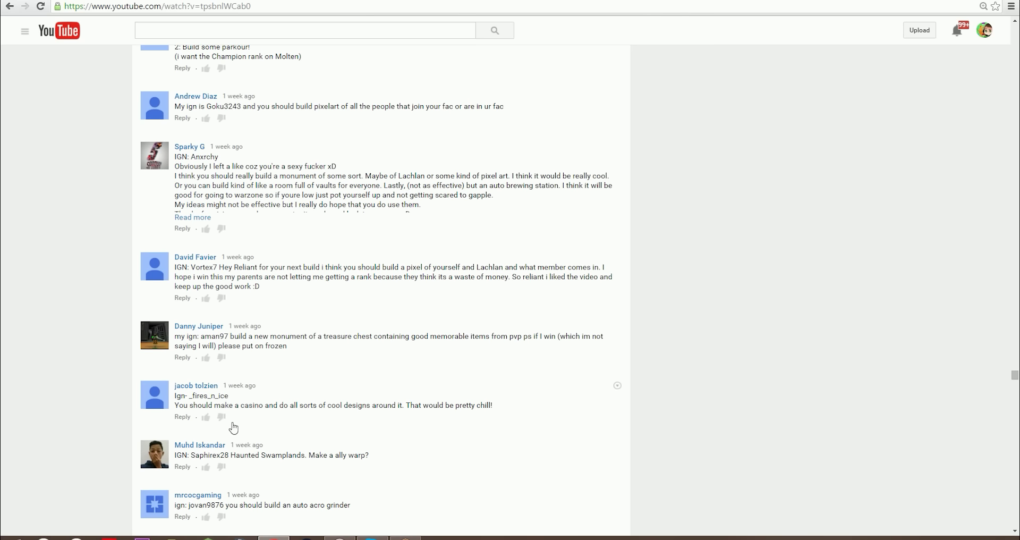
pyautogui.scroll(-3)
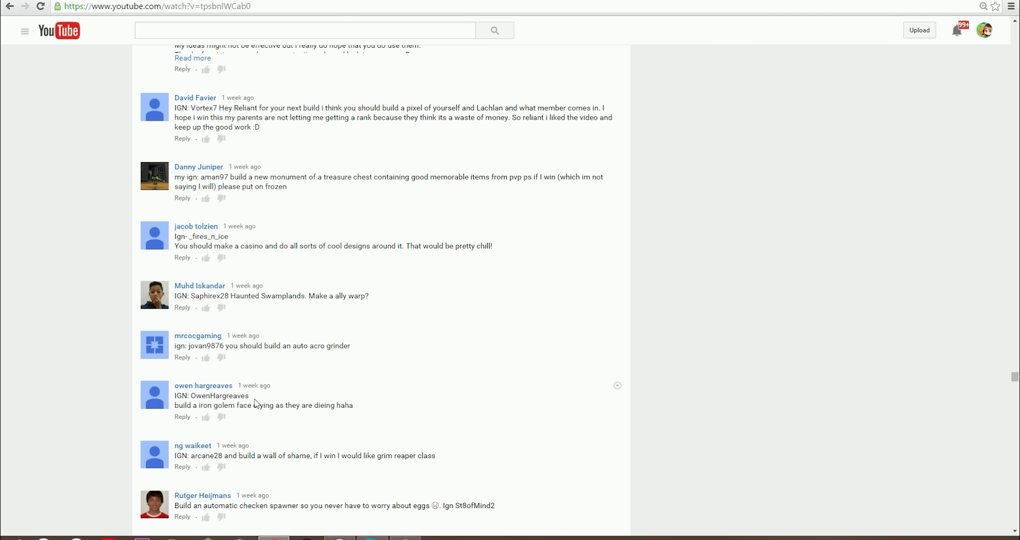
pyautogui.scroll(-3)
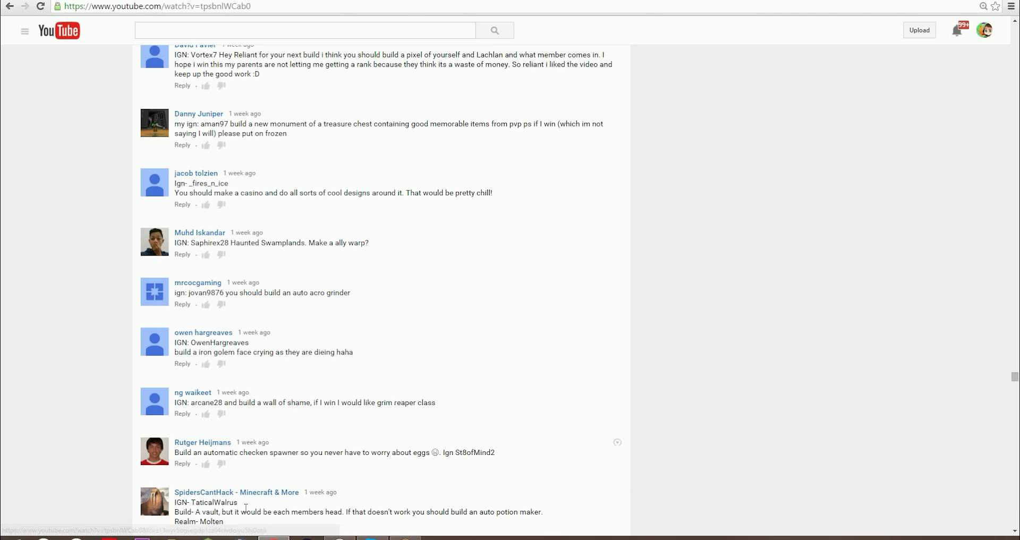
pyautogui.scroll(-3)
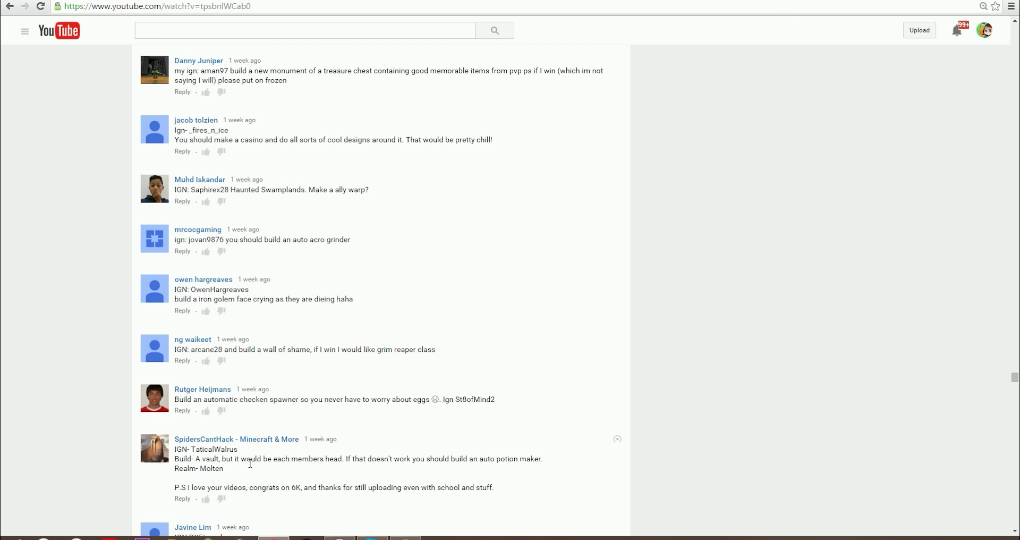
pyautogui.moveTo(251, 473)
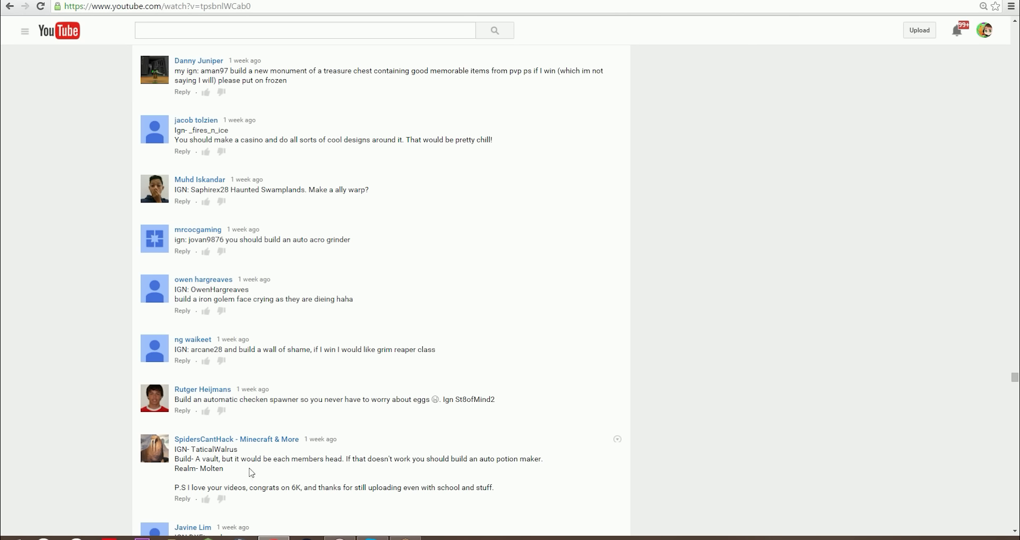
pyautogui.moveTo(351, 476)
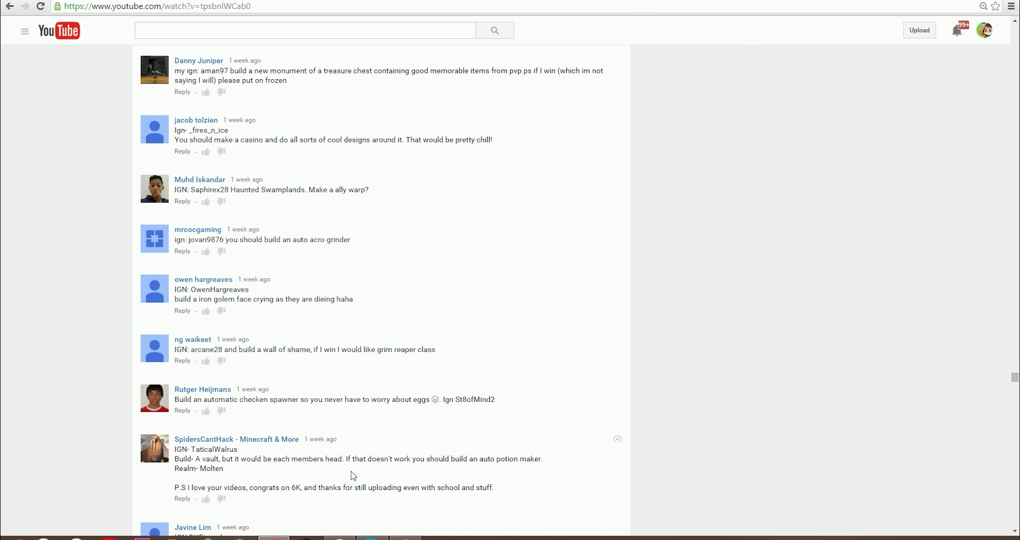
pyautogui.moveTo(342, 471)
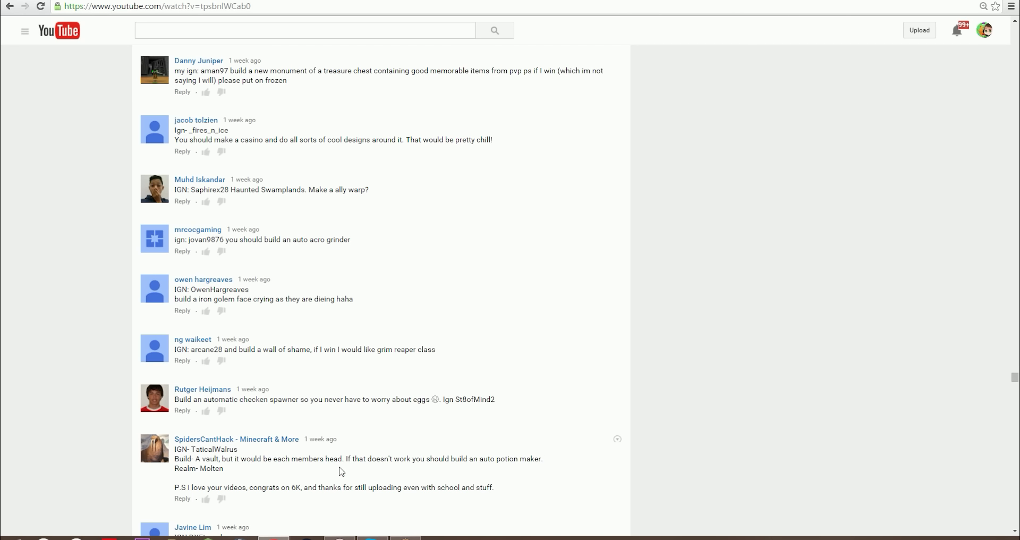